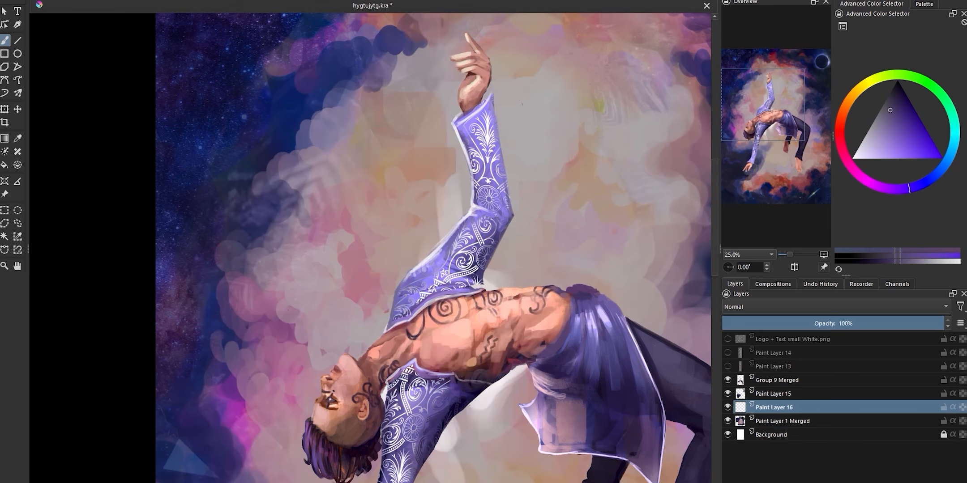
# Select Paint Layer 1 Merged as the layer that Paint Layers 15 and 16 merge into
pyautogui.click(783, 421)
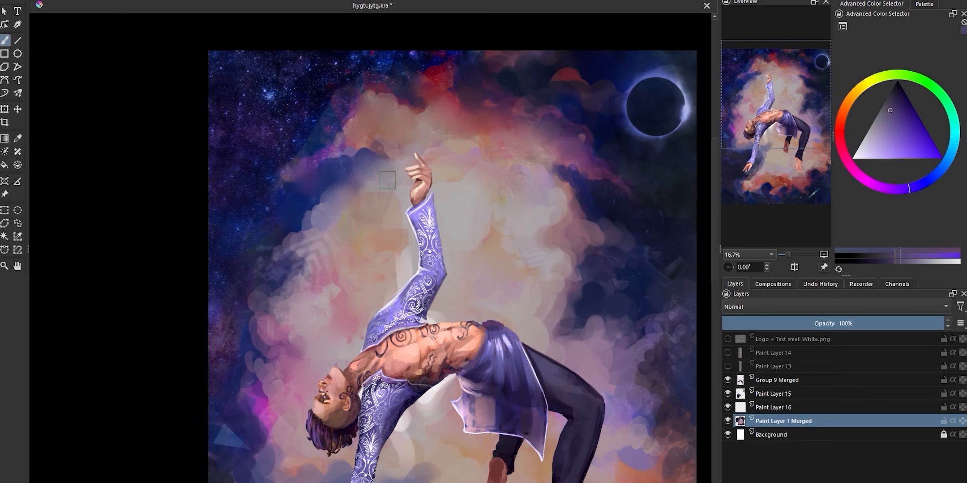
pyautogui.moveTo(283, 149)
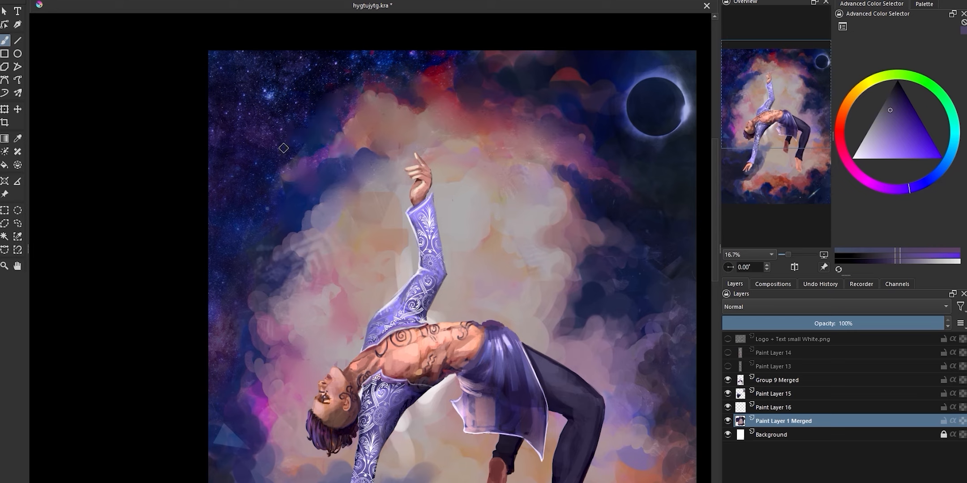
pyautogui.moveTo(252, 334)
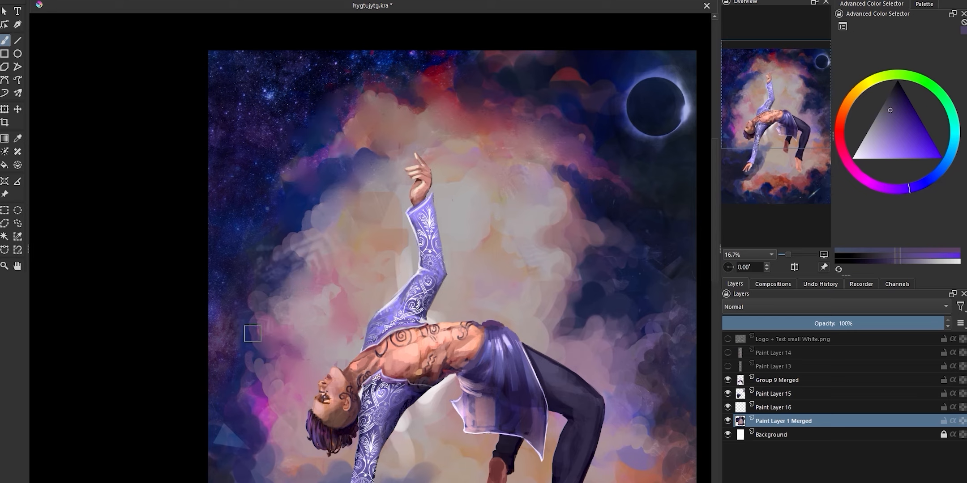
pyautogui.moveTo(236, 404)
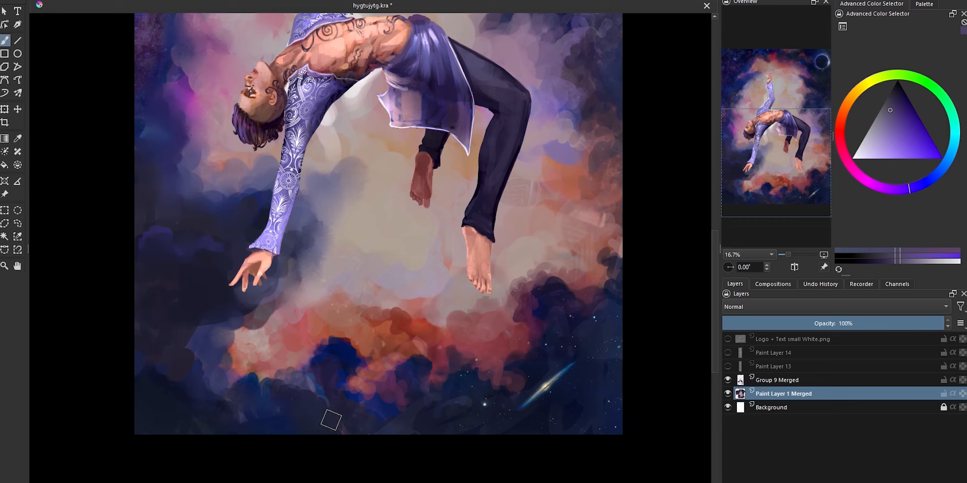
pyautogui.moveTo(349, 375)
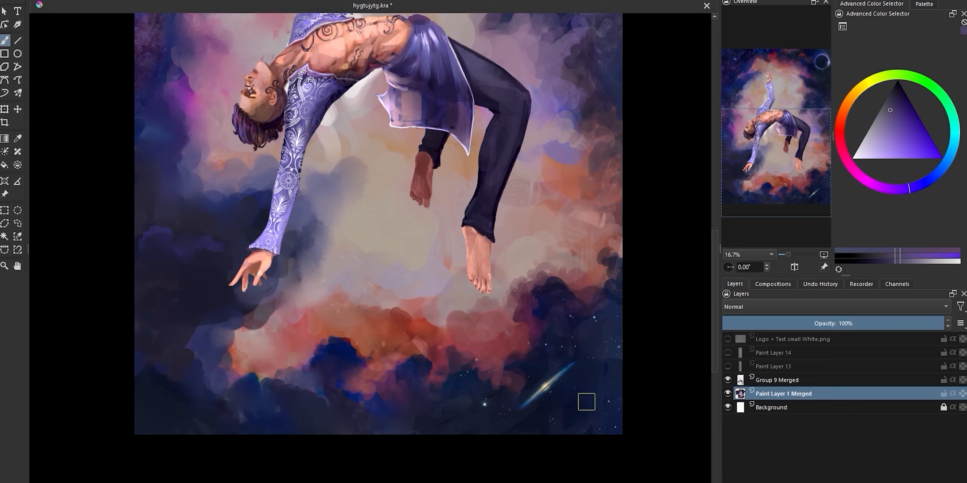
pyautogui.moveTo(488, 343)
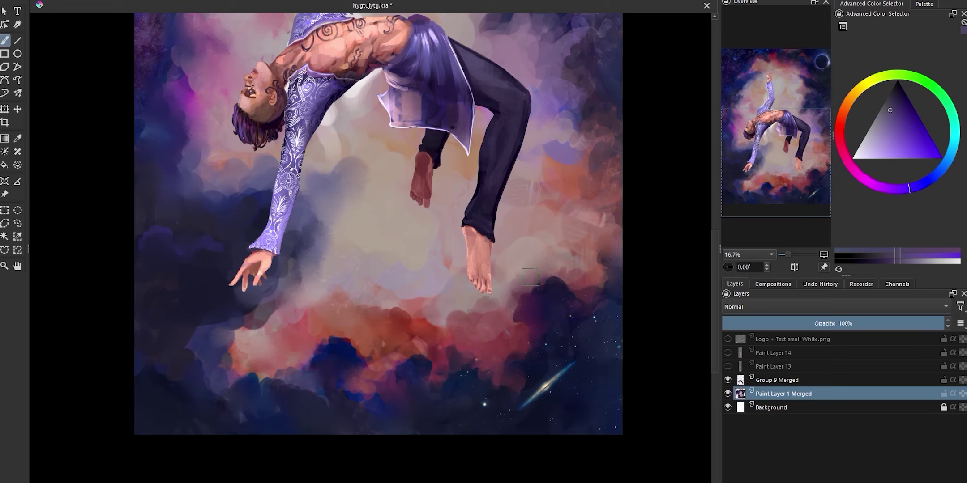
pyautogui.moveTo(371, 366)
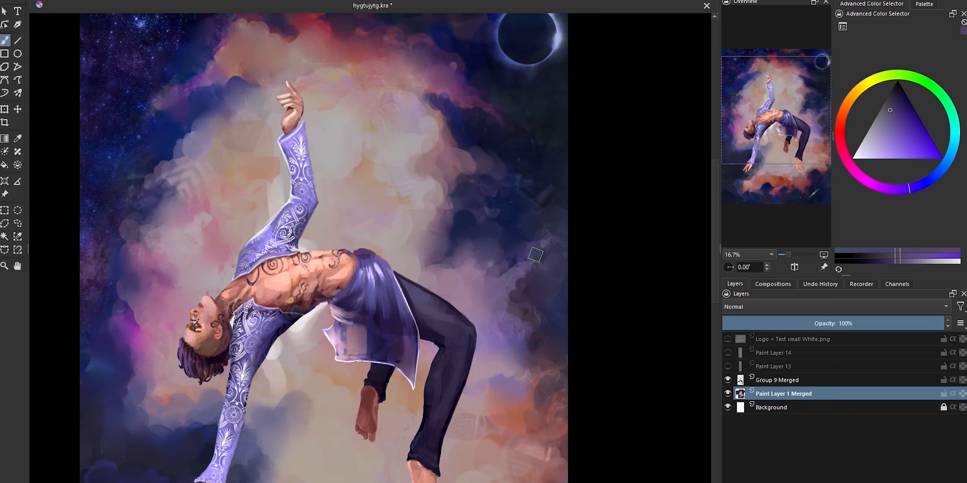
pyautogui.moveTo(367, 56)
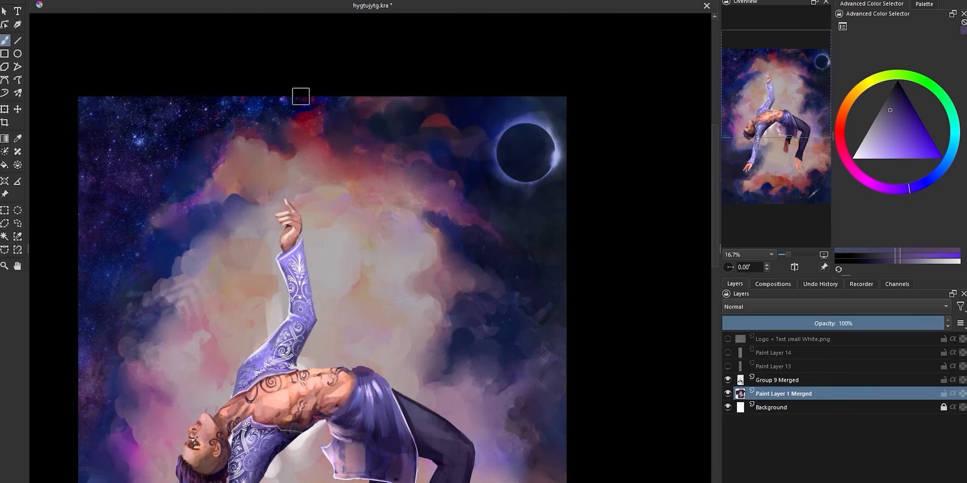
pyautogui.moveTo(301, 96)
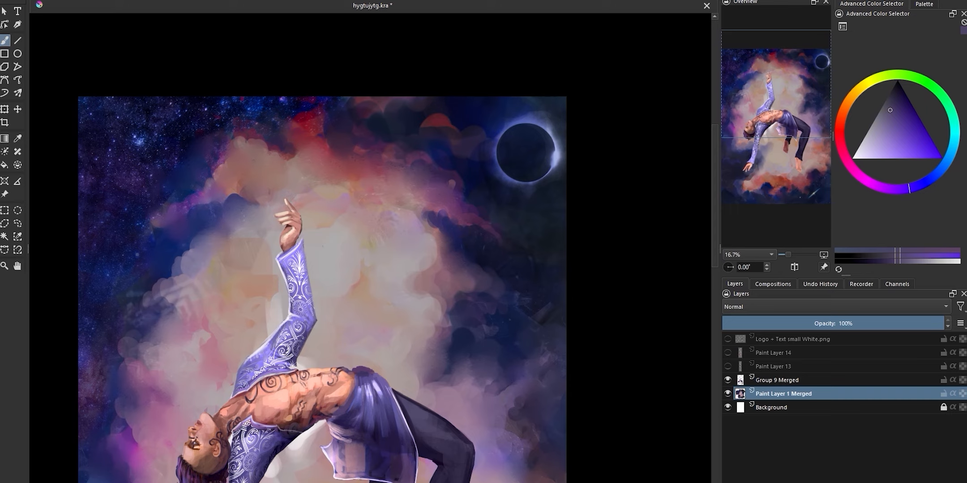
# Turn on Paint Layers 13 and 14 to reveal the glowing light beams
pyautogui.click(853, 129)
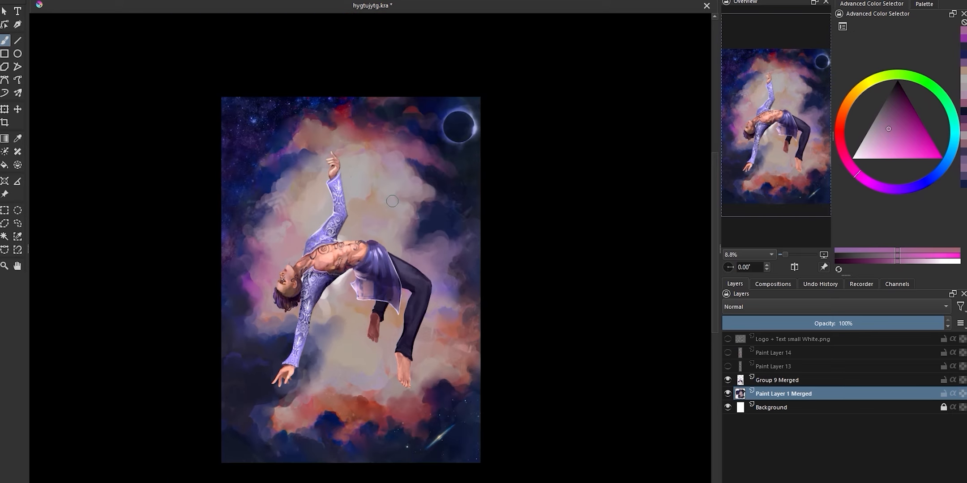
pyautogui.moveTo(776, 380)
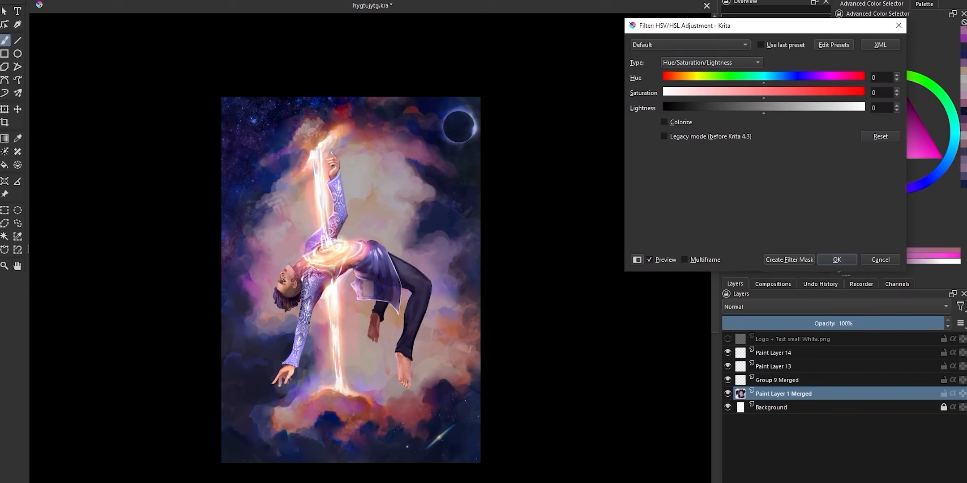
# Apply an HSV adjustment of Hue -14 and Saturation +9 to the painting
pyautogui.moveTo(764, 81); pyautogui.dragTo(749, 82)
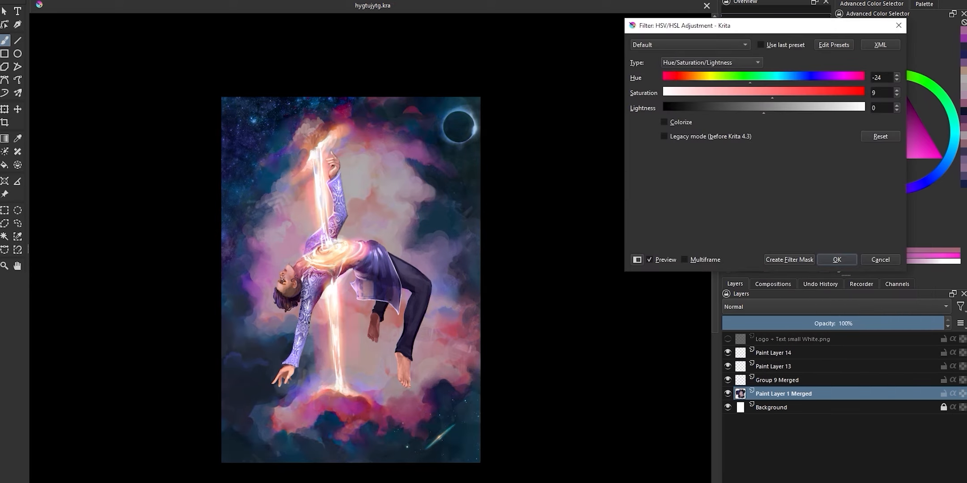
pyautogui.moveTo(749, 83); pyautogui.dragTo(697, 84)
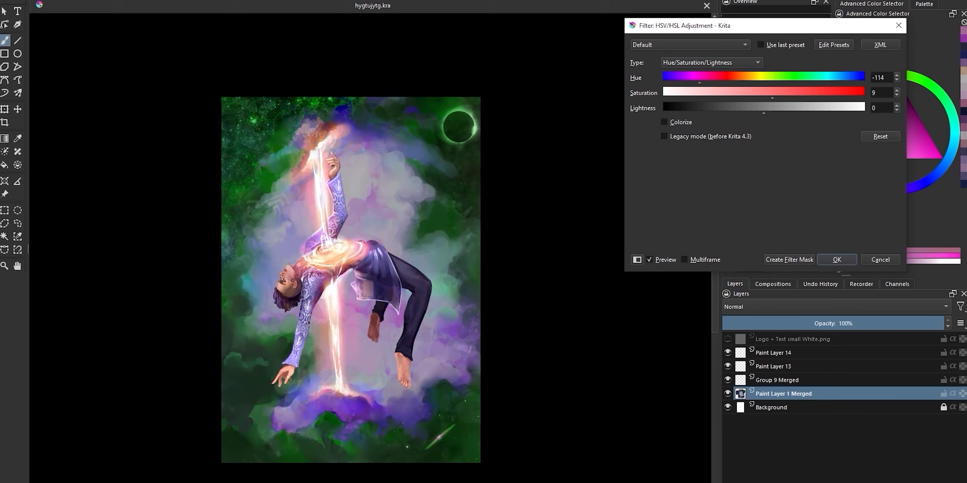
pyautogui.moveTo(699, 82); pyautogui.dragTo(755, 82)
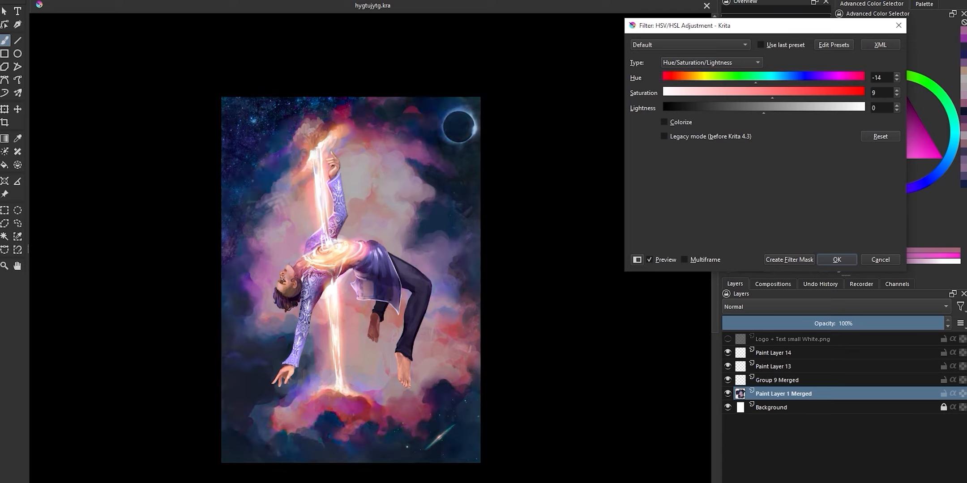
pyautogui.click(836, 259)
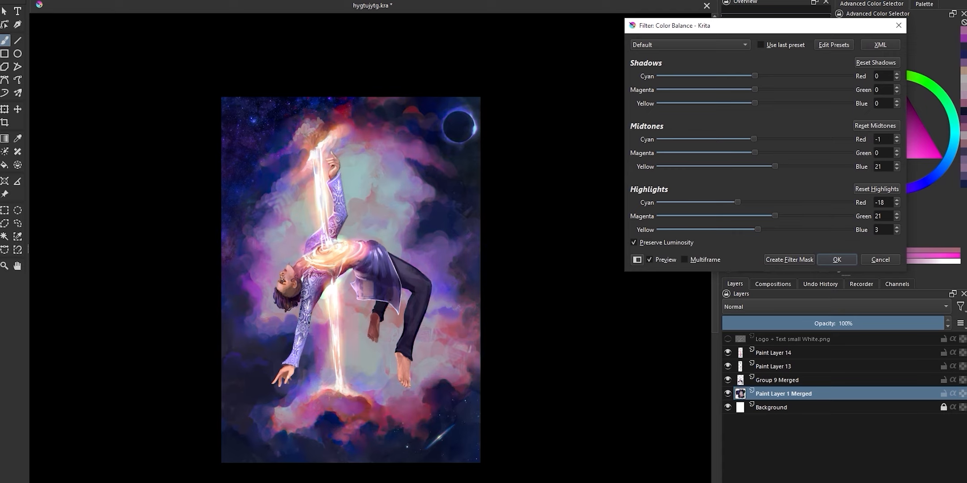
# Shift the shadows' green and blue balance in Color Balance and apply it
pyautogui.click(896, 169)
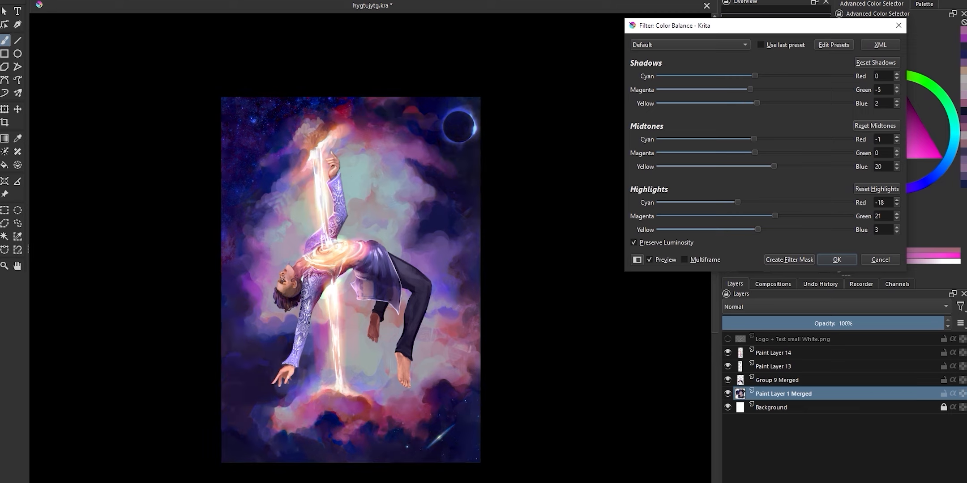
pyautogui.click(836, 260)
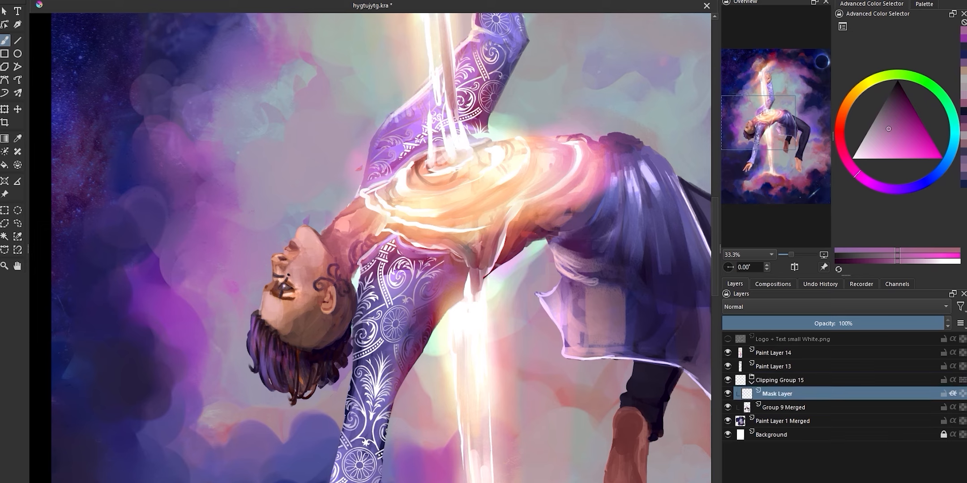
# Pick warm reddish and light pink skin tones and shade the face
pyautogui.click(783, 407)
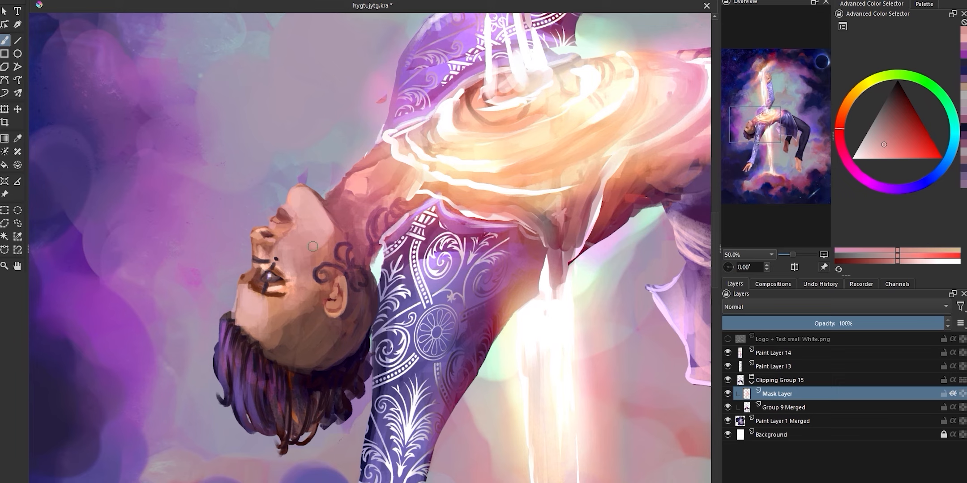
pyautogui.click(894, 93)
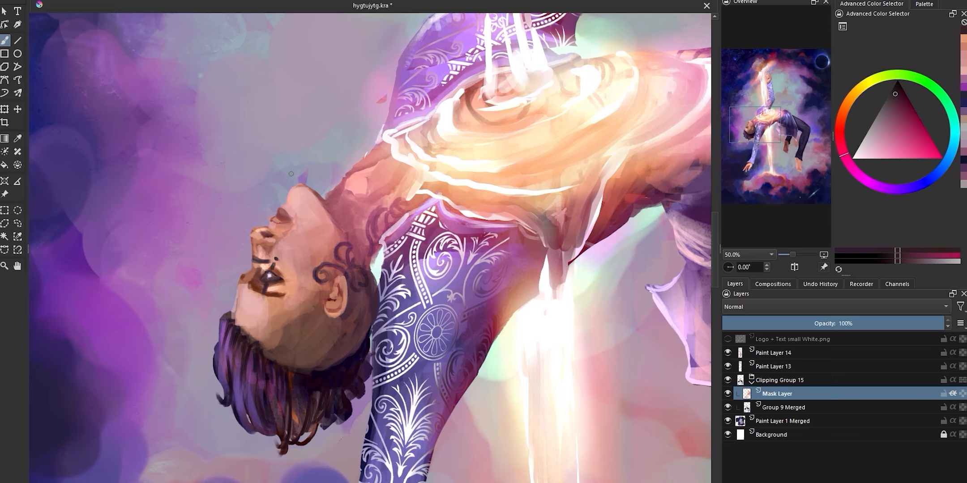
pyautogui.click(893, 152)
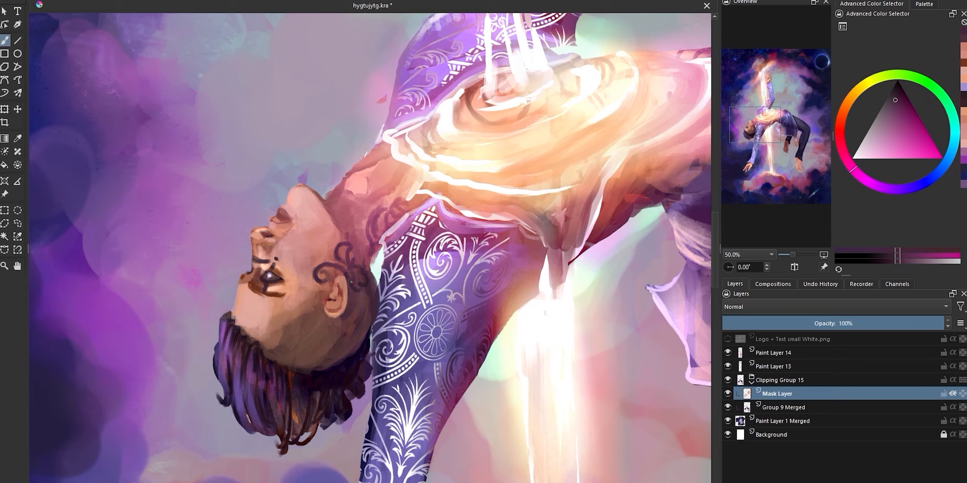
pyautogui.click(896, 131)
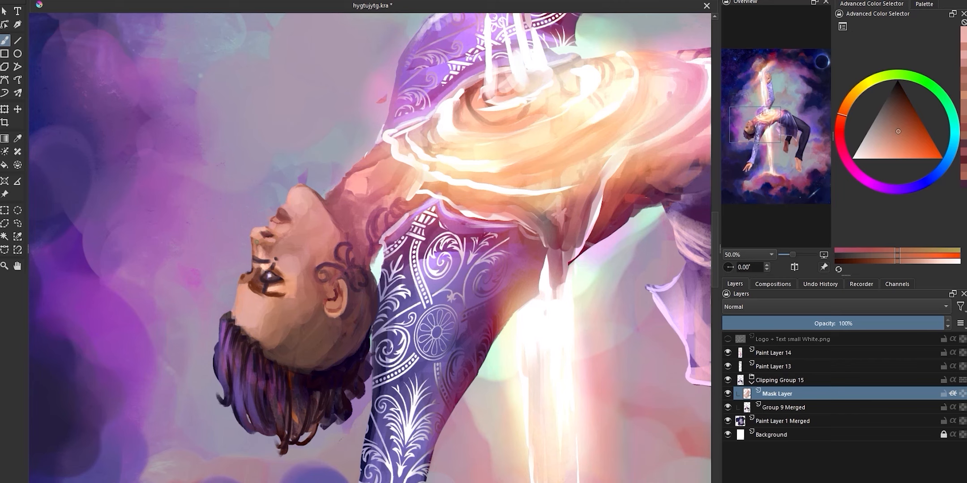
# Repaint the mouth and chin with redder and warmer orange skin tones
pyautogui.click(893, 128)
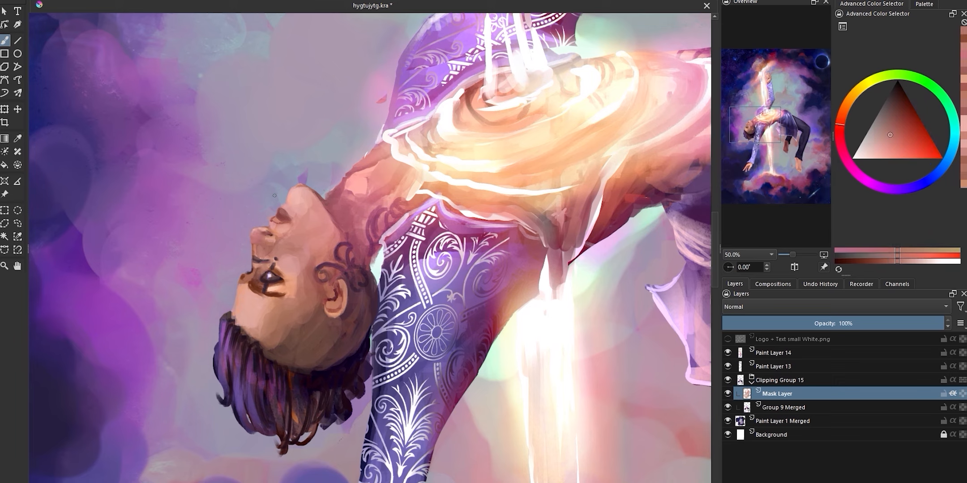
pyautogui.click(897, 122)
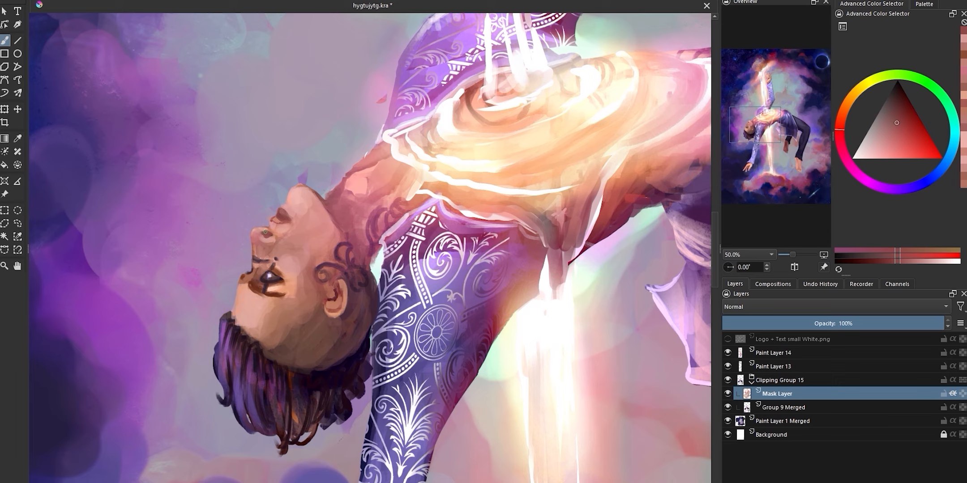
pyautogui.click(882, 146)
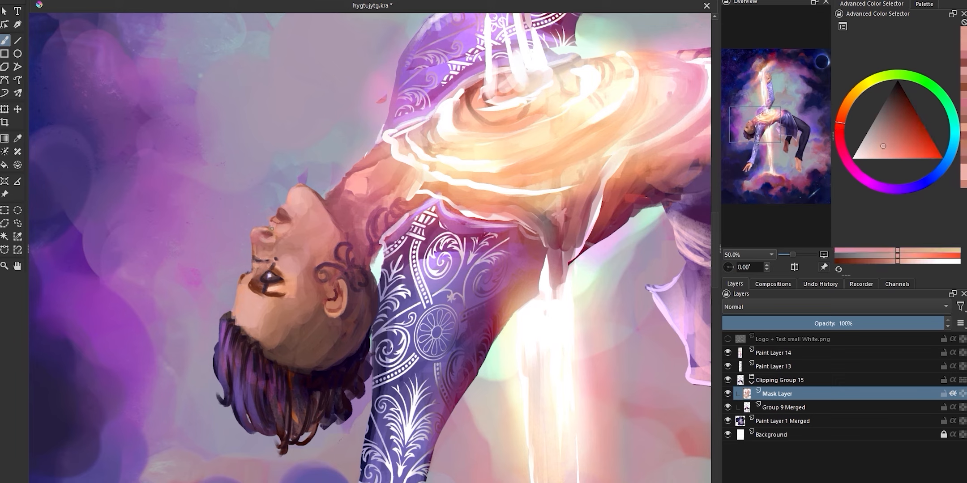
pyautogui.click(907, 111)
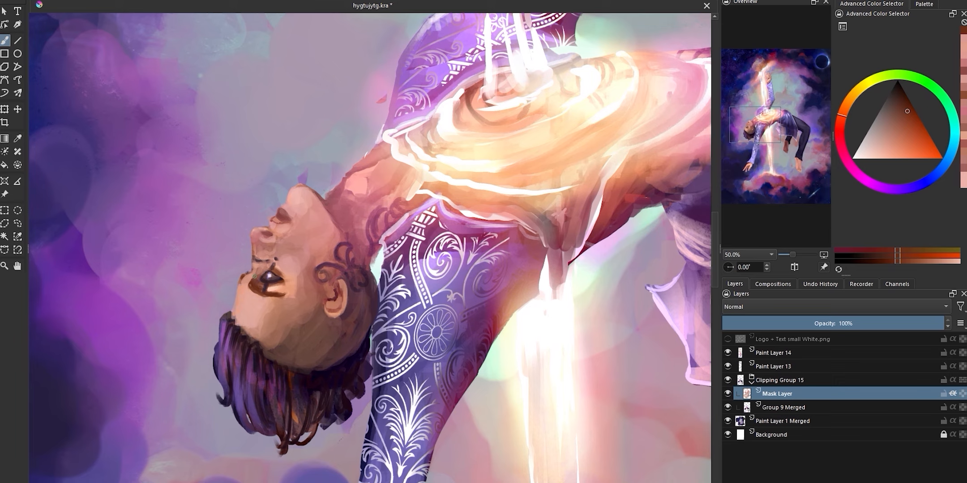
pyautogui.click(879, 149)
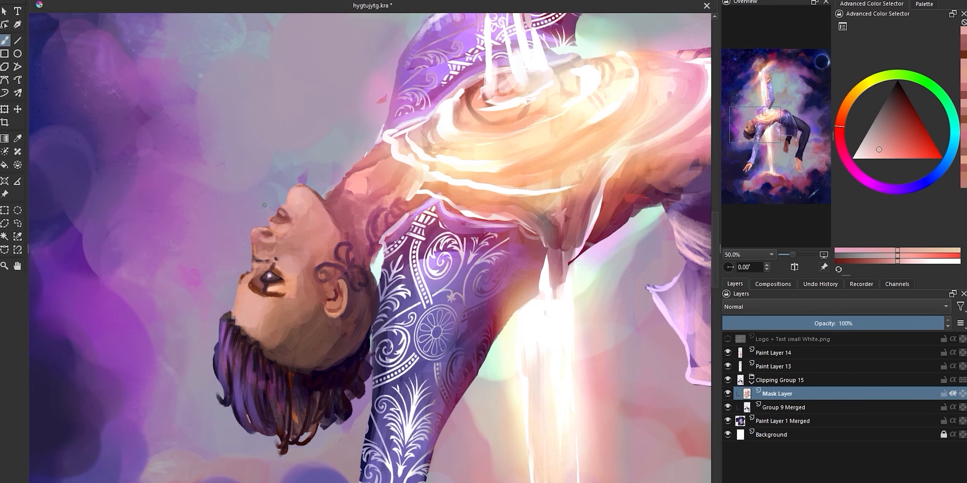
pyautogui.scroll(-3)
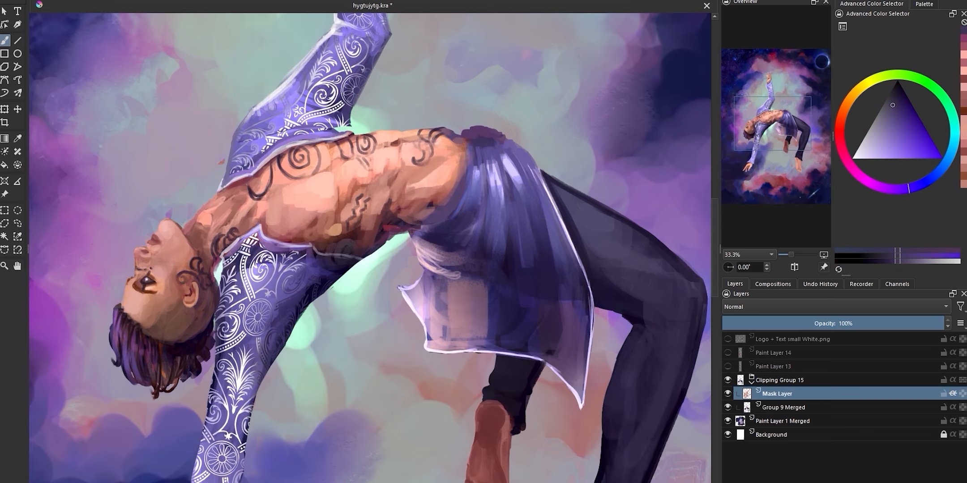
# Select Group 9 Merged and show Paint Layer 13's white torso swirl again
pyautogui.click(783, 407)
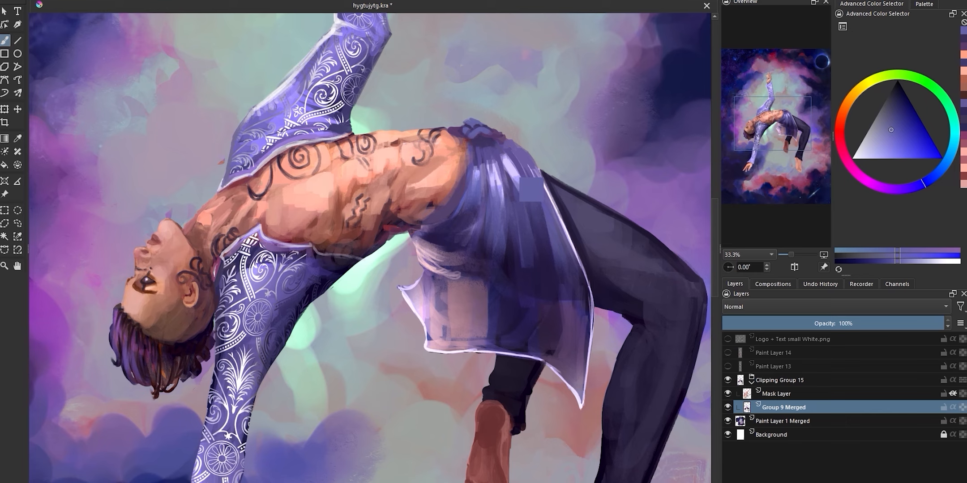
pyautogui.click(895, 107)
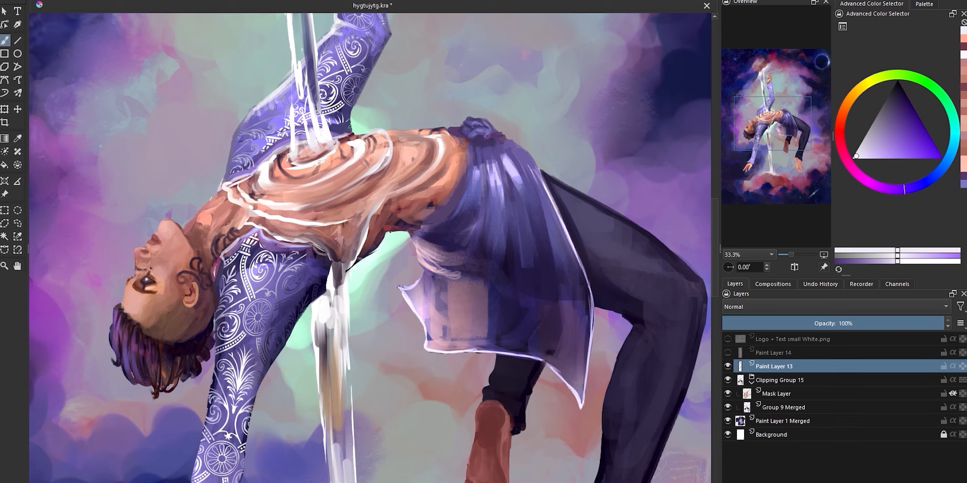
# Paint the cosmic clouds, eclipse ring, stars and arm beams, viewing the whole canvas
pyautogui.click(893, 98)
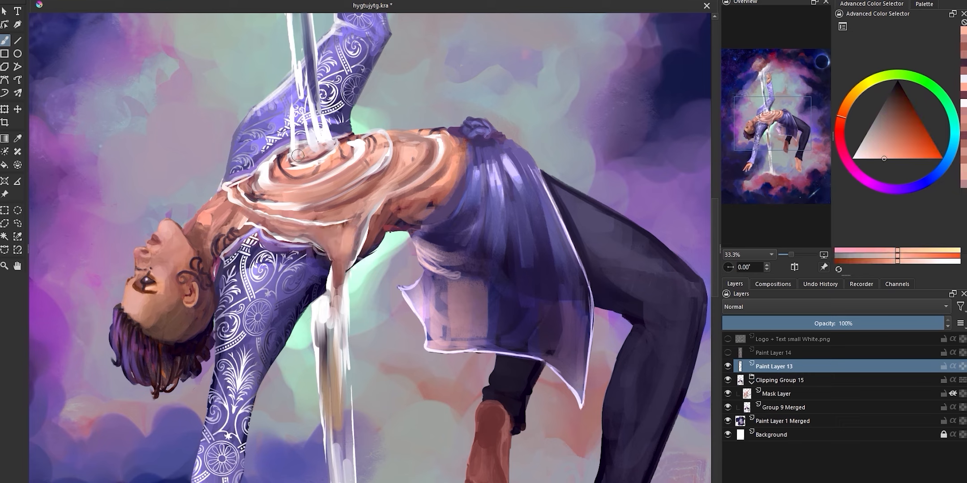
pyautogui.moveTo(433, 103)
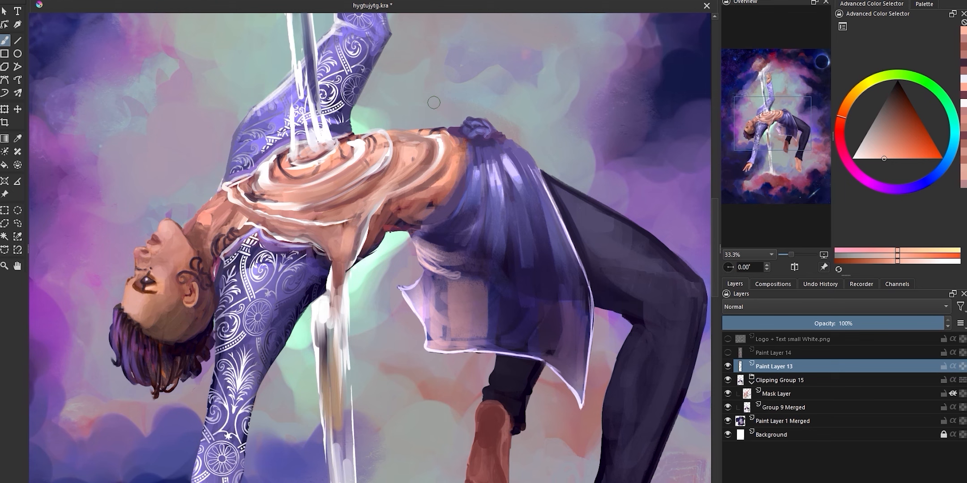
pyautogui.scroll(-3)
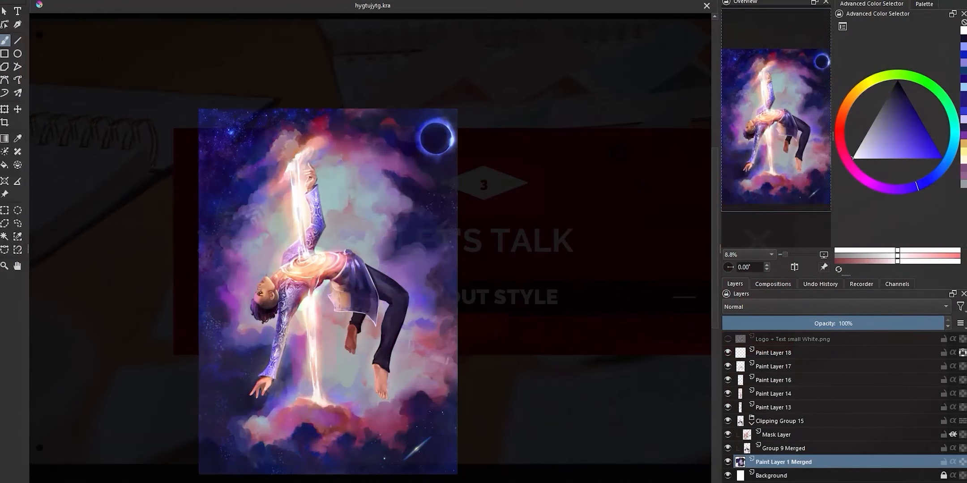
# Add Paint Layer 19 for white cloud outlines in the upper-left sky
pyautogui.click(959, 293)
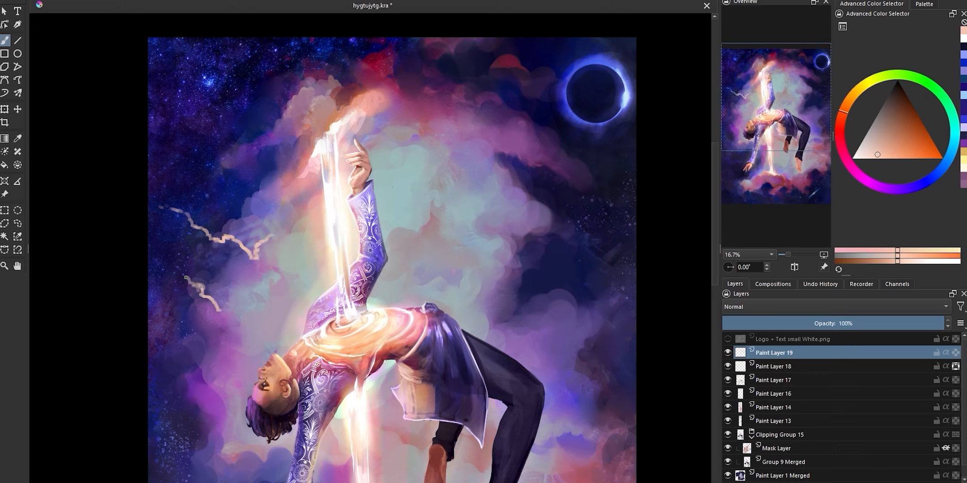
# Paint soft upper-left cloud puffs with sampled warm glow colours, plus a white stroke by the arm
pyautogui.click(873, 80)
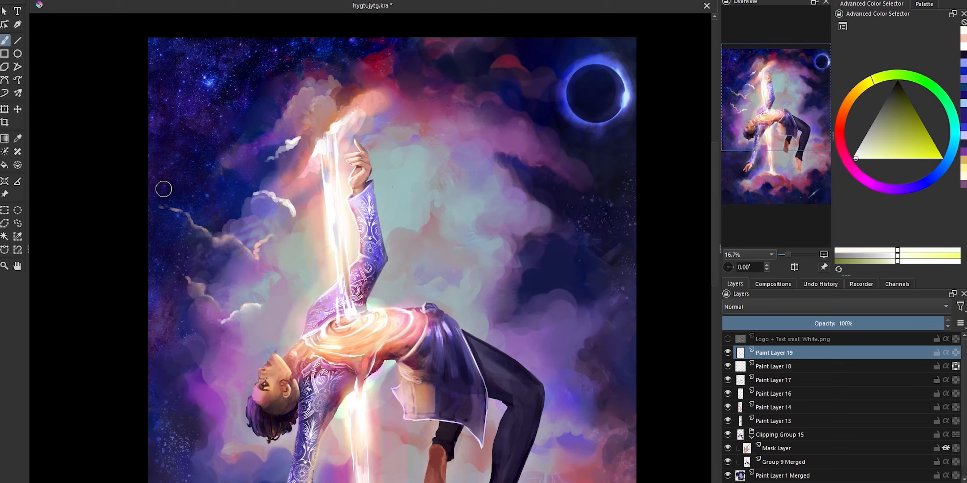
pyautogui.moveTo(240, 194)
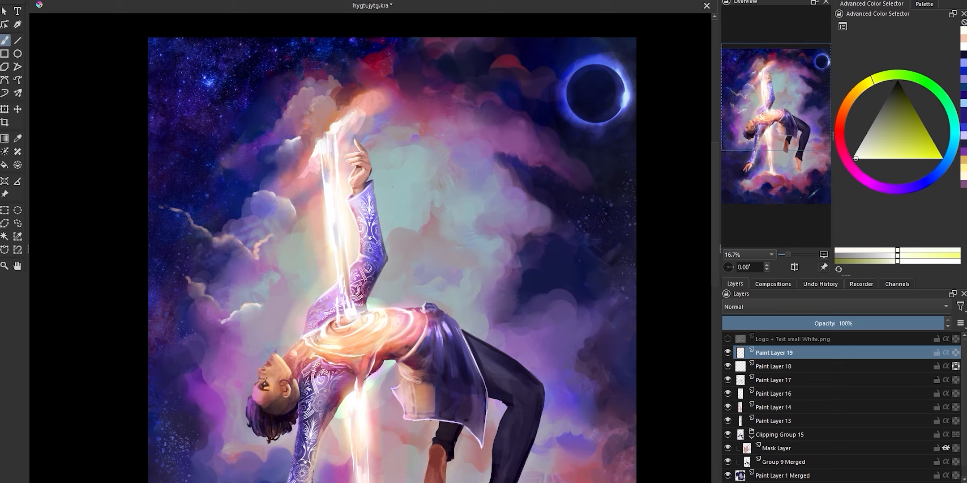
pyautogui.click(952, 184)
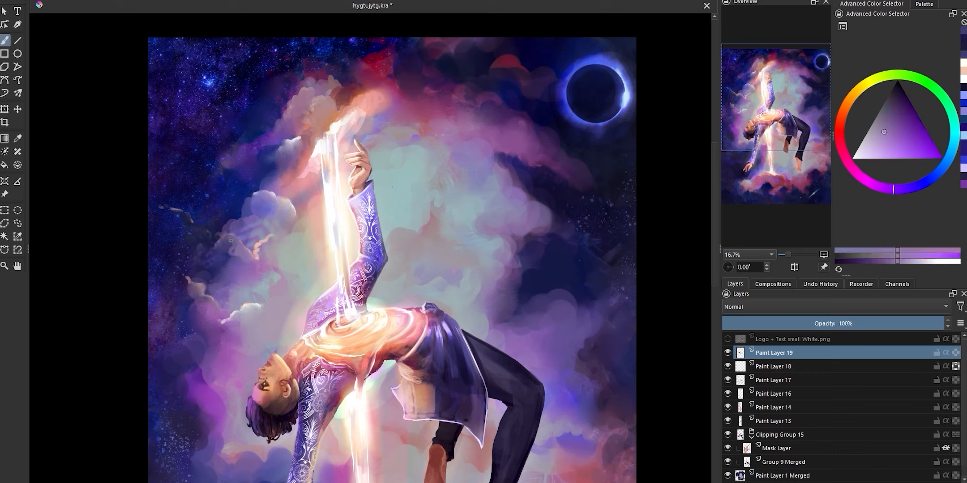
pyautogui.click(899, 107)
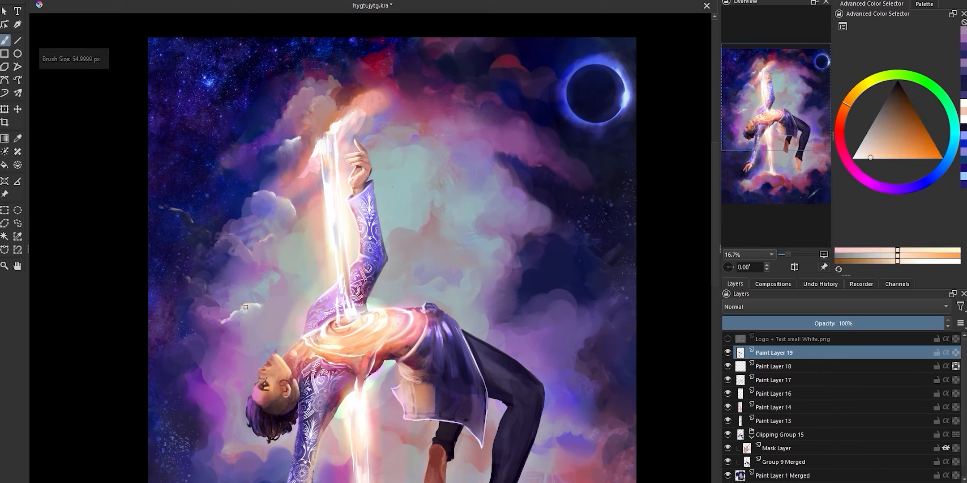
pyautogui.moveTo(268, 315)
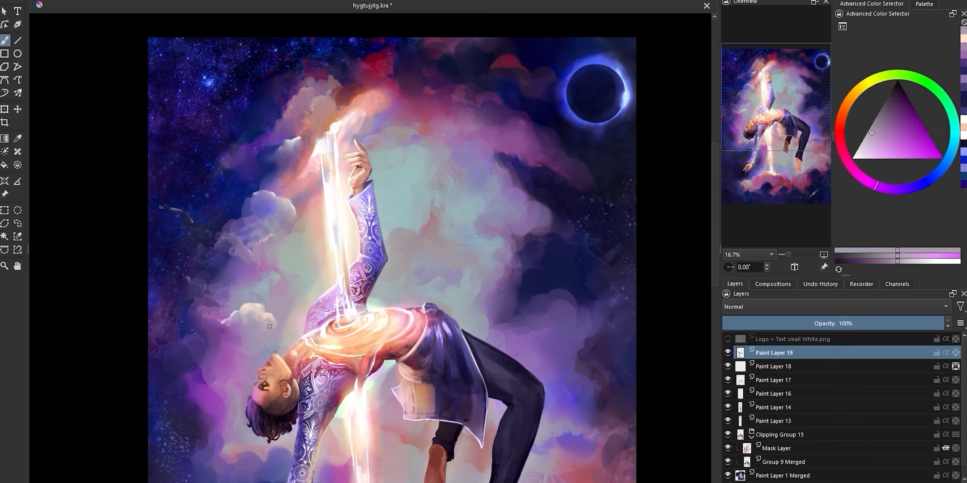
pyautogui.click(869, 138)
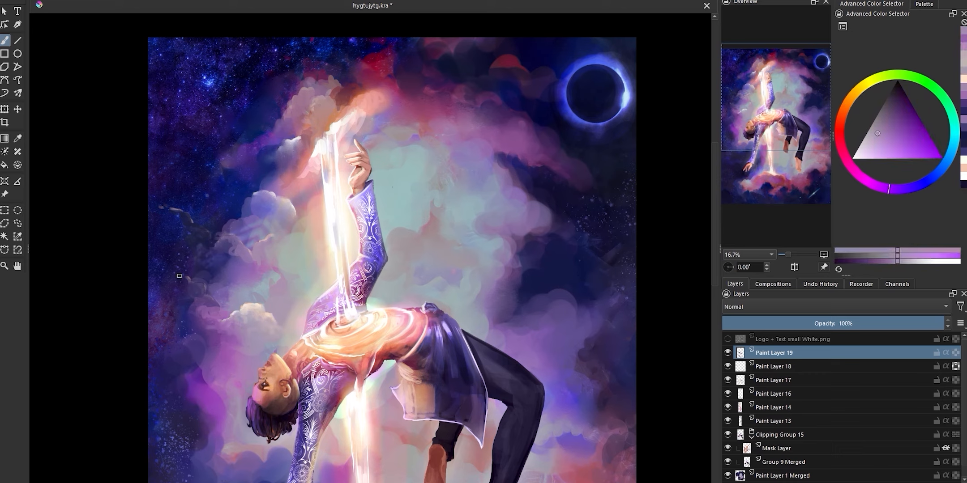
pyautogui.click(857, 156)
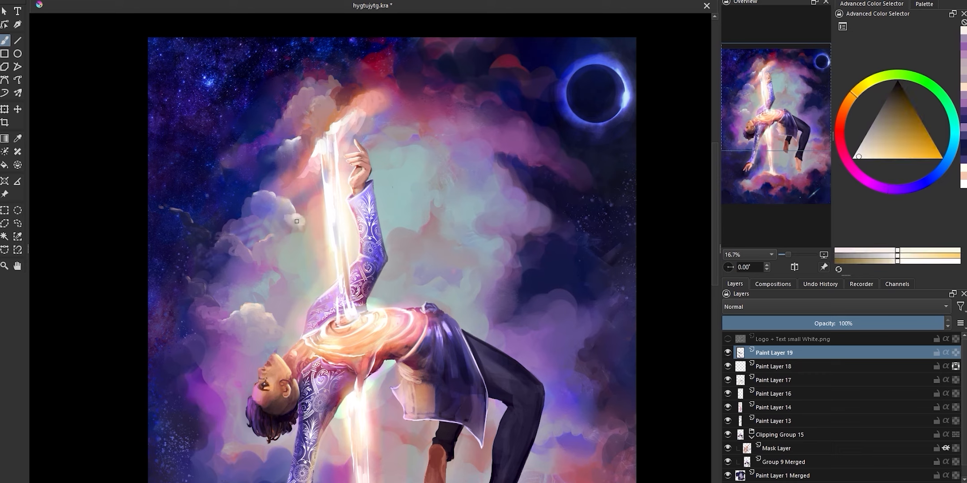
pyautogui.click(923, 80)
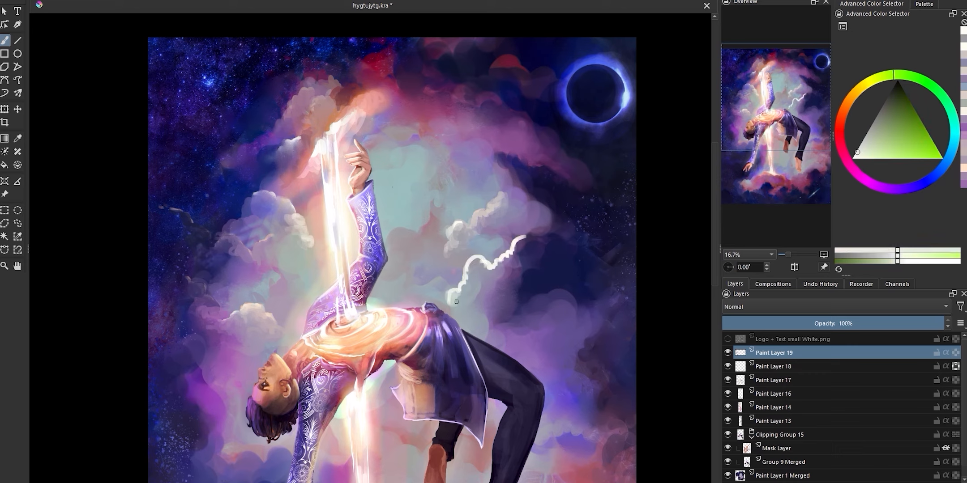
# Fill the stroke beside the arm using sampled pale teal, purple and dark blue
pyautogui.click(866, 140)
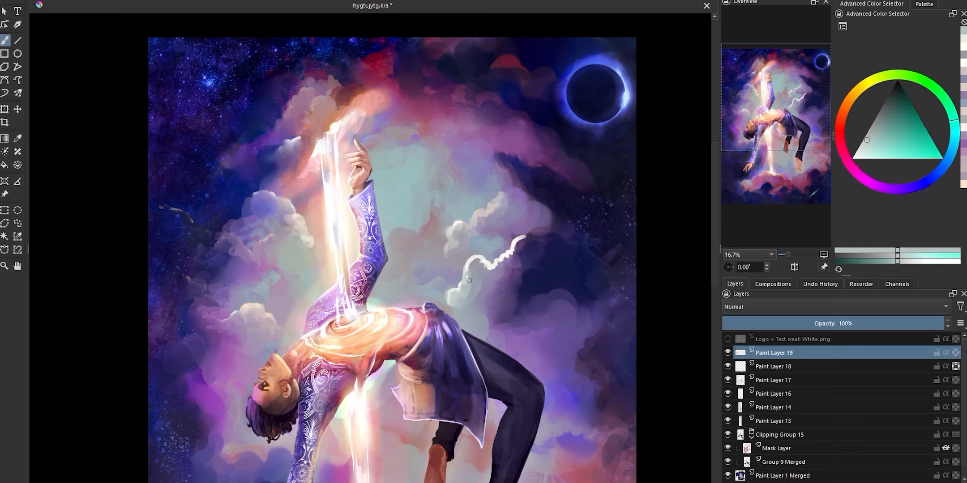
pyautogui.click(912, 179)
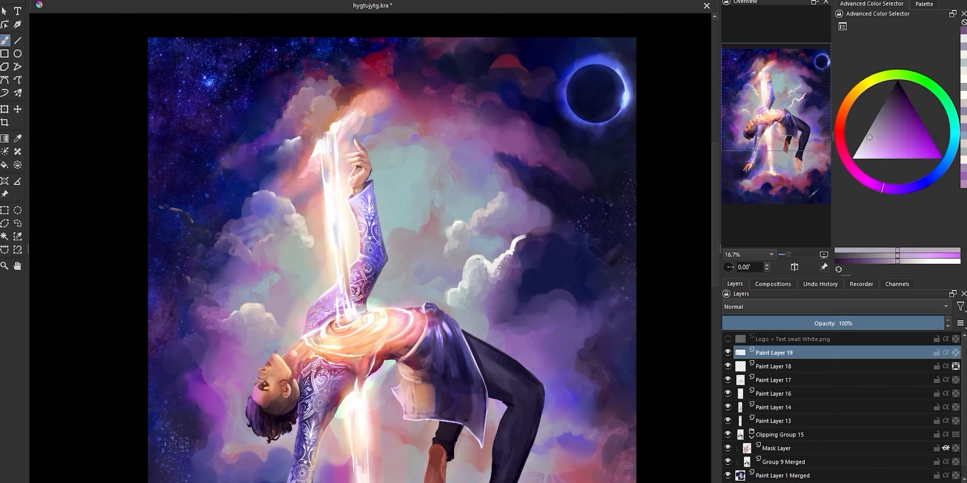
pyautogui.click(888, 128)
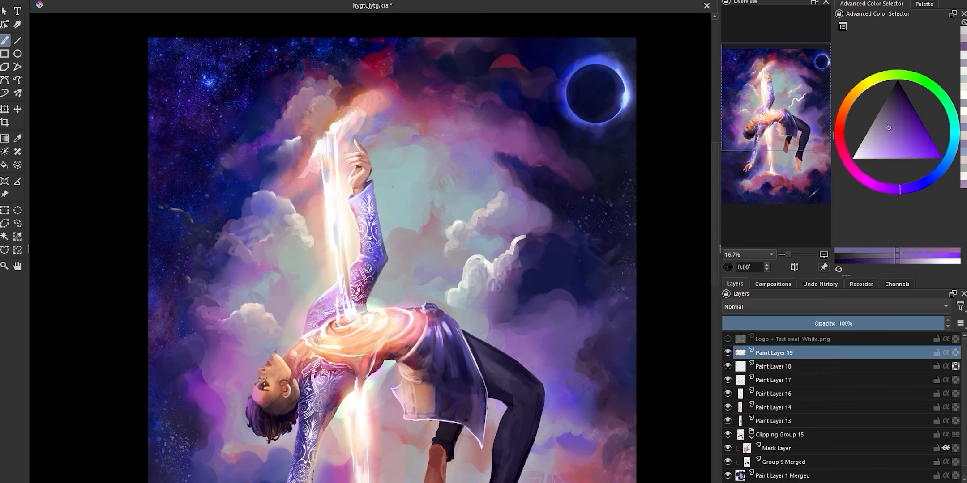
pyautogui.click(898, 102)
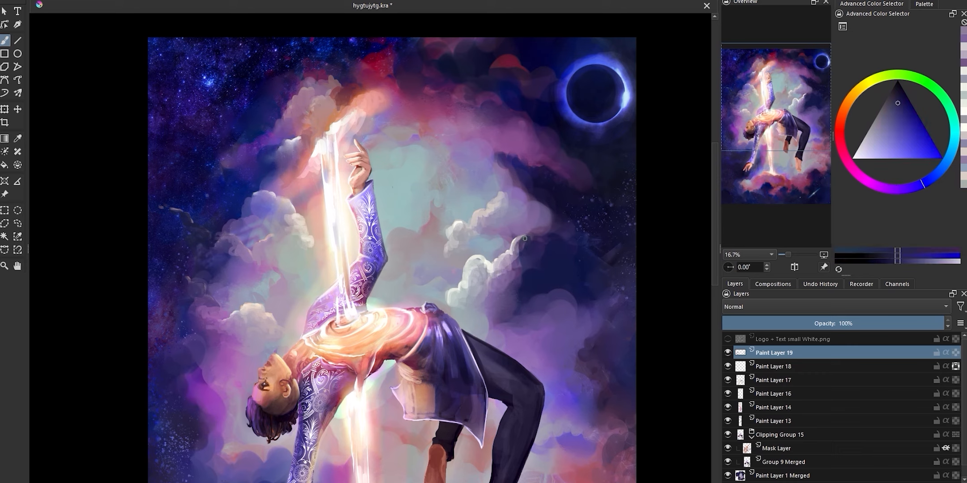
pyautogui.moveTo(516, 240)
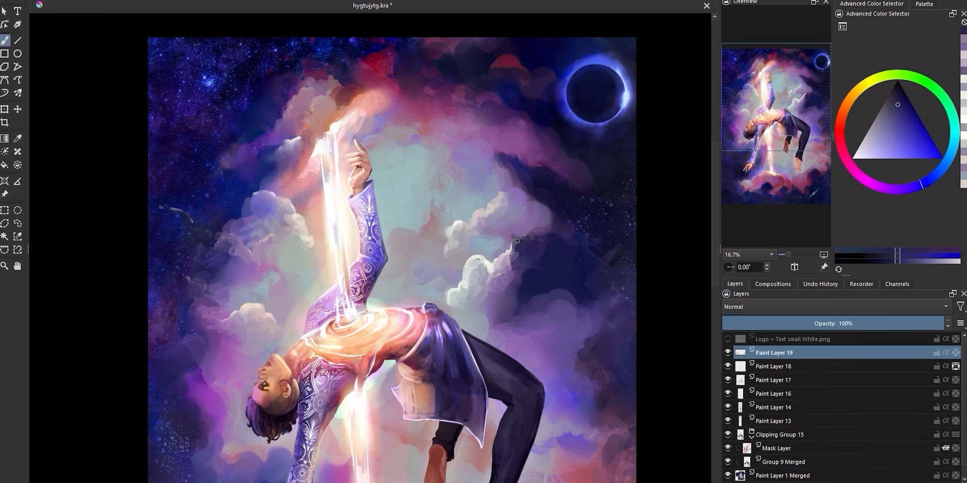
pyautogui.click(890, 121)
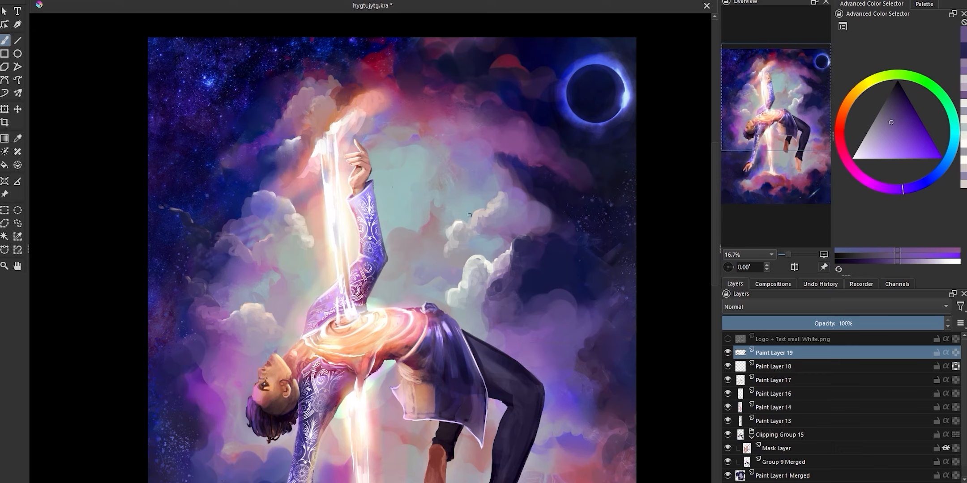
pyautogui.click(896, 106)
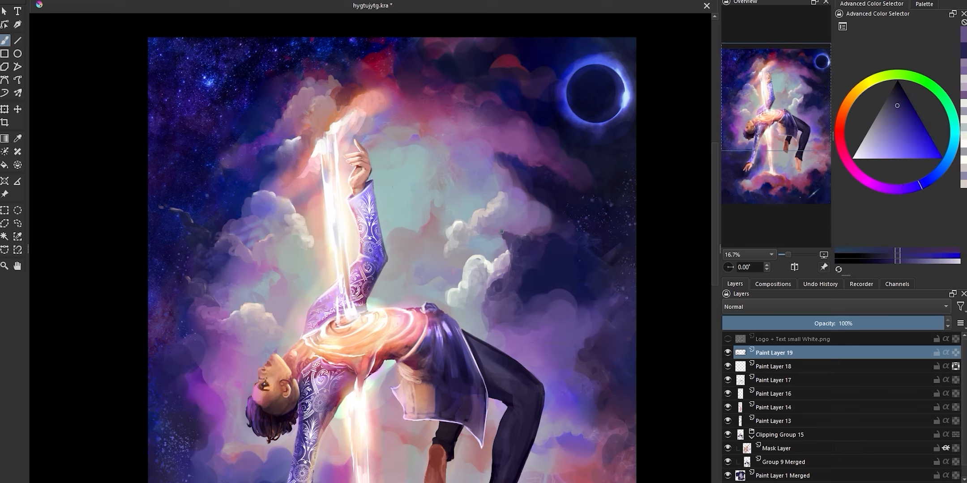
pyautogui.moveTo(327, 74)
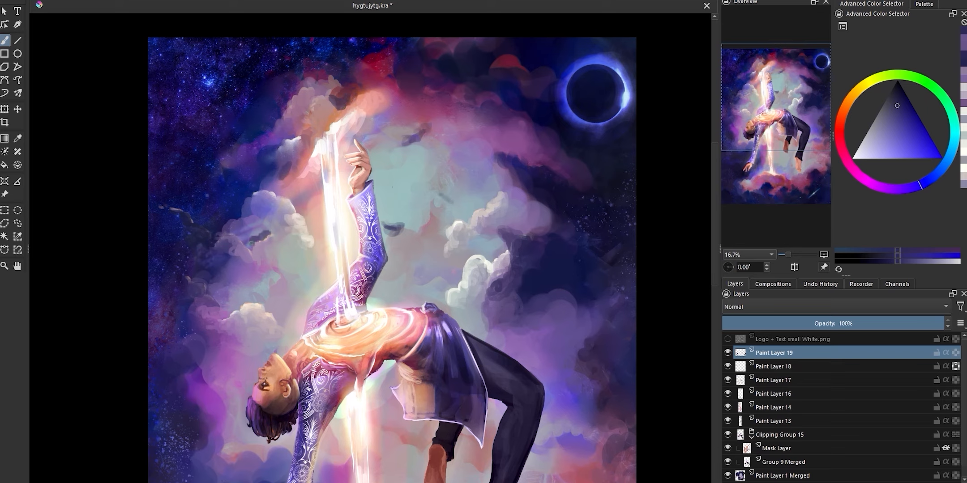
# Sample a slightly different purple and keep shaping the soft cloud puffs
pyautogui.click(885, 120)
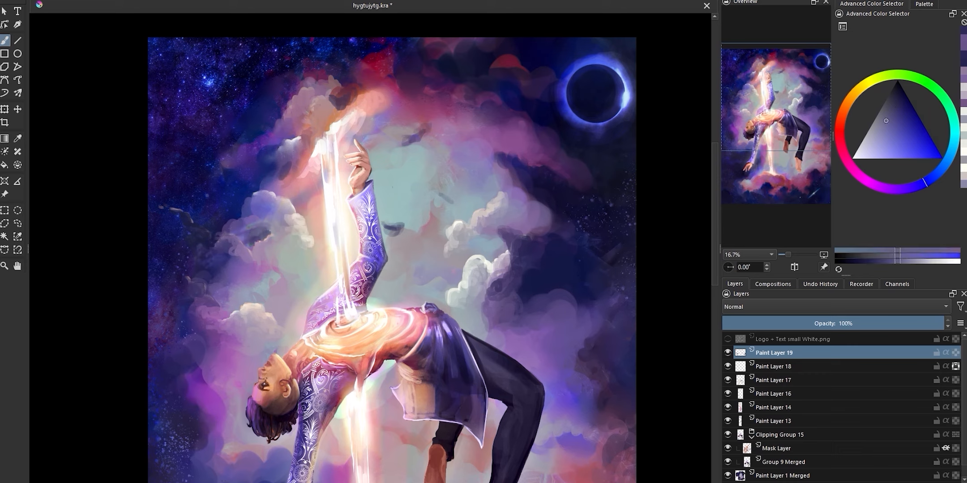
pyautogui.click(908, 112)
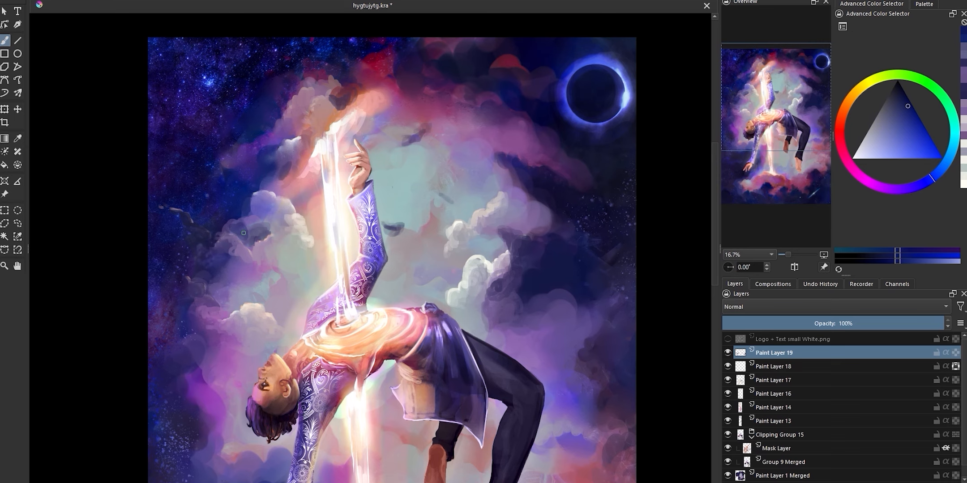
pyautogui.scroll(-3)
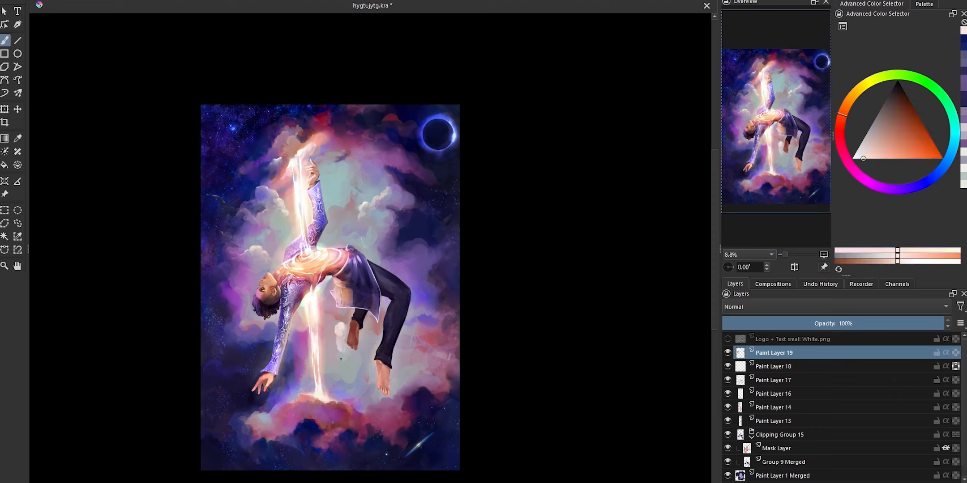
pyautogui.click(370, 399)
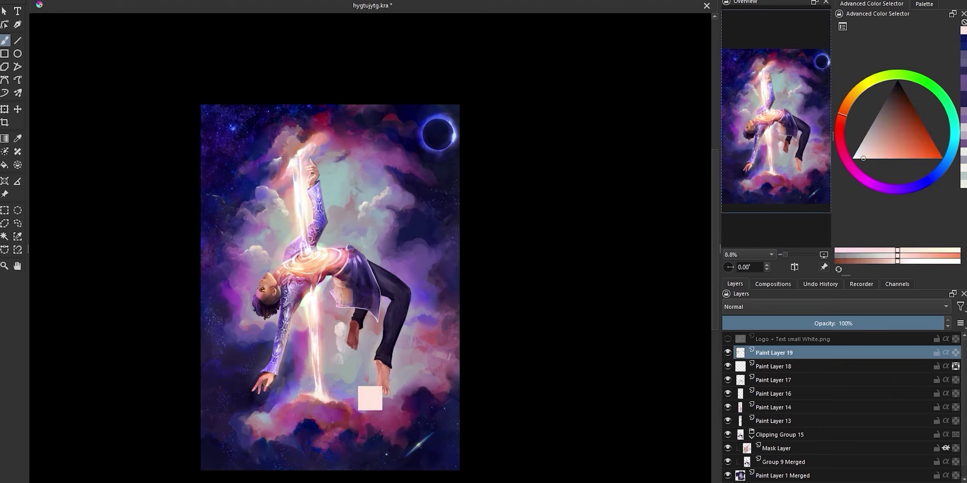
pyautogui.scroll(3)
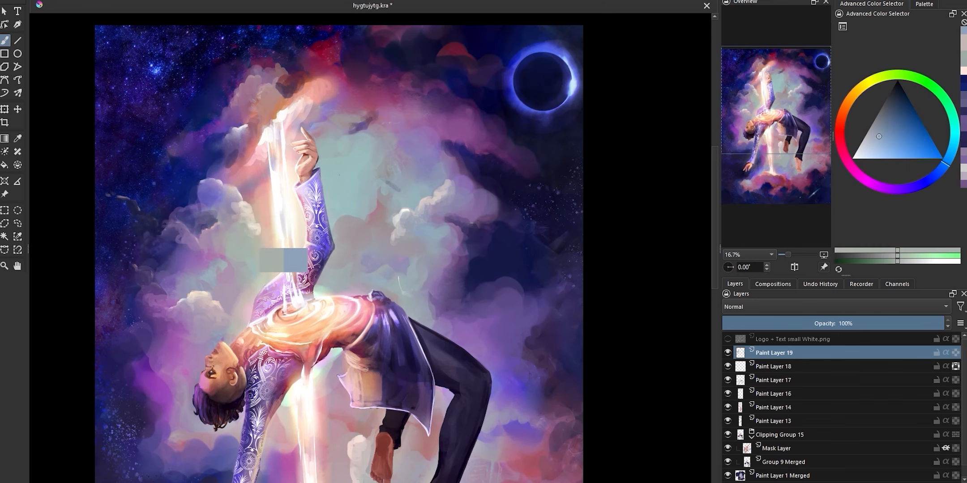
pyautogui.click(899, 111)
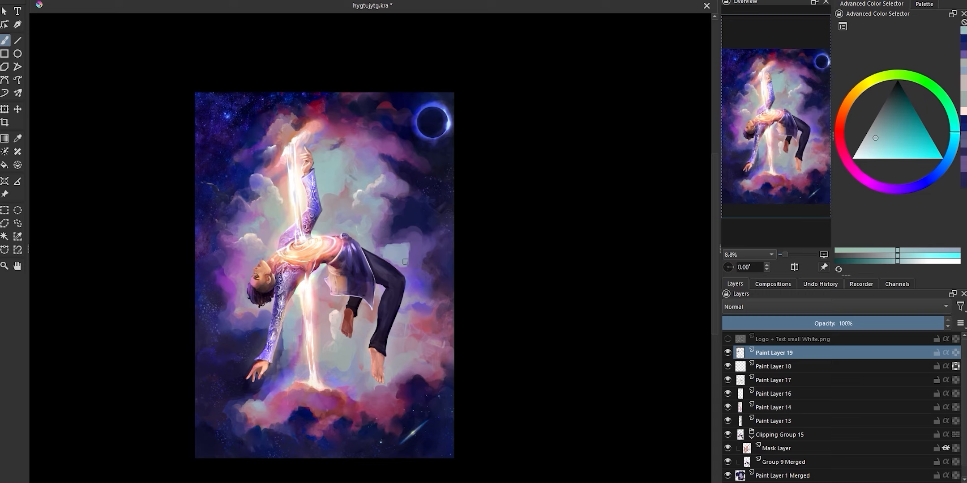
pyautogui.click(872, 133)
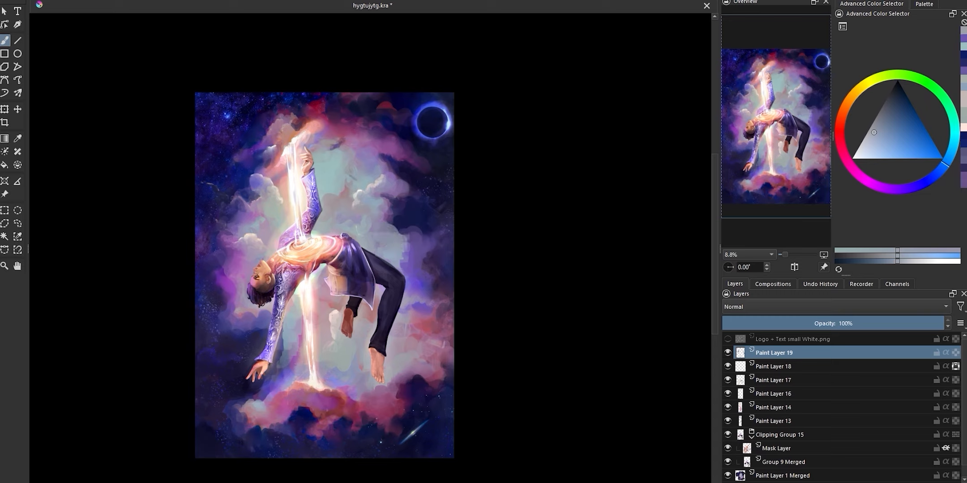
pyautogui.moveTo(489, 222)
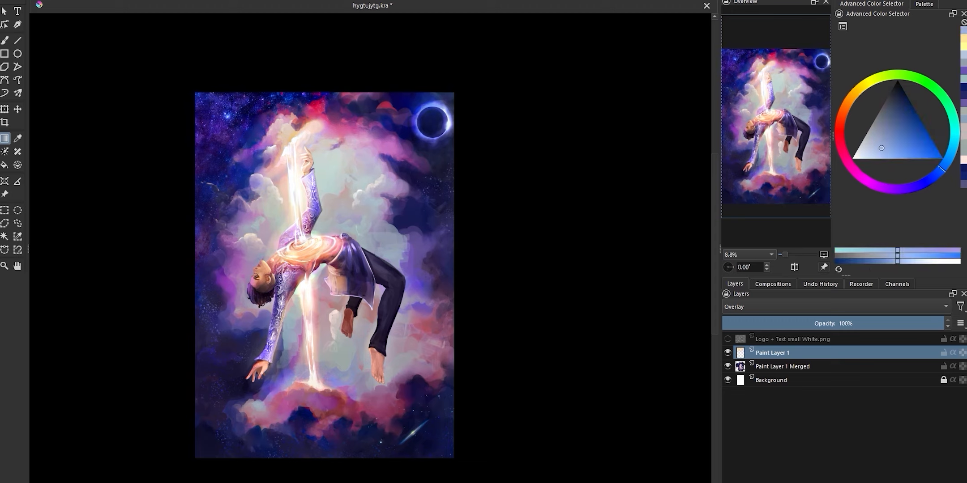
# Brush soft teal and purple over the clouds on a Normal layer, then preview a ~165 px Gaussian blur
pyautogui.click(902, 97)
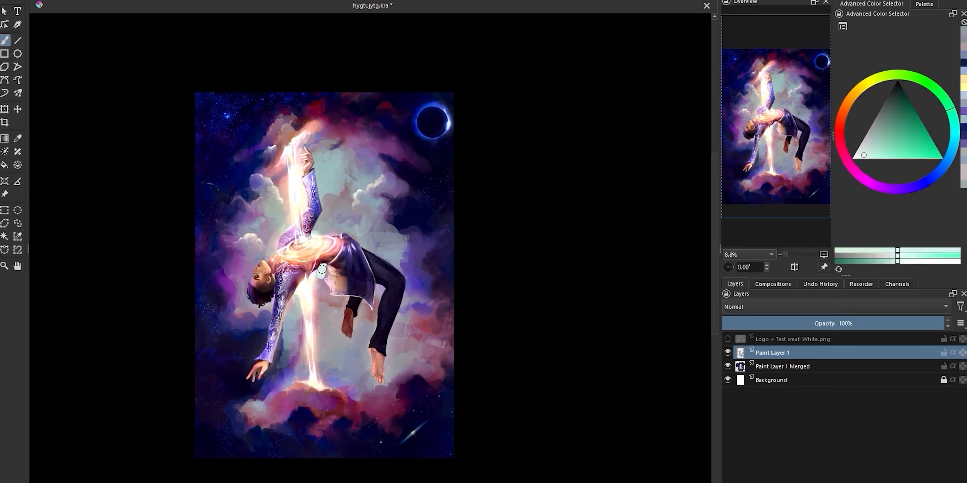
pyautogui.click(898, 122)
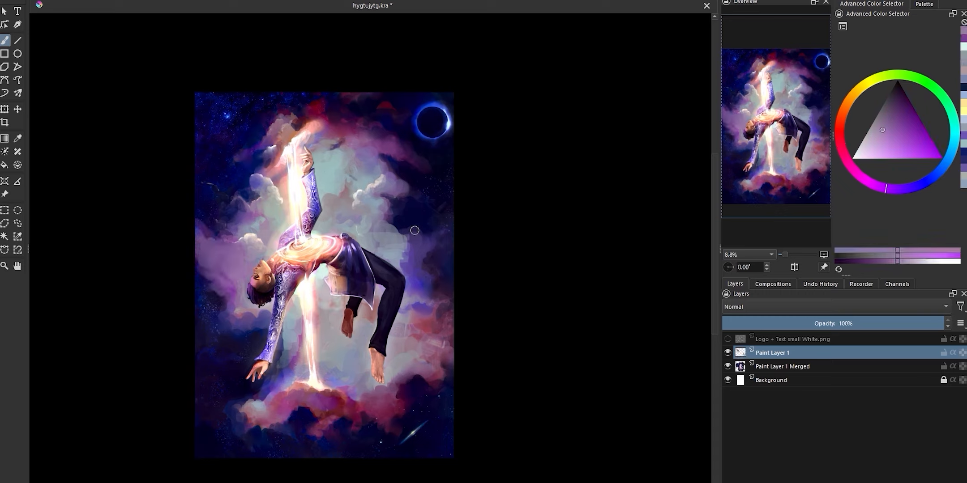
pyautogui.click(898, 114)
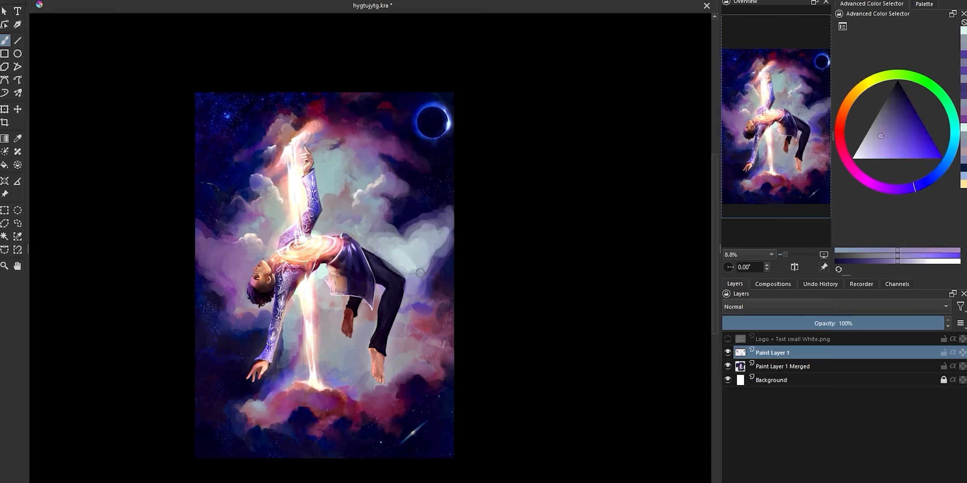
pyautogui.click(889, 126)
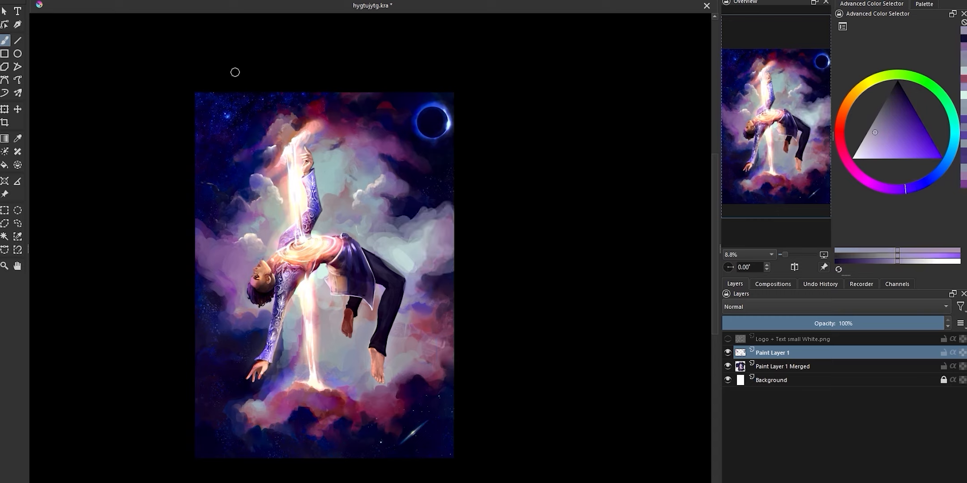
pyautogui.click(899, 93)
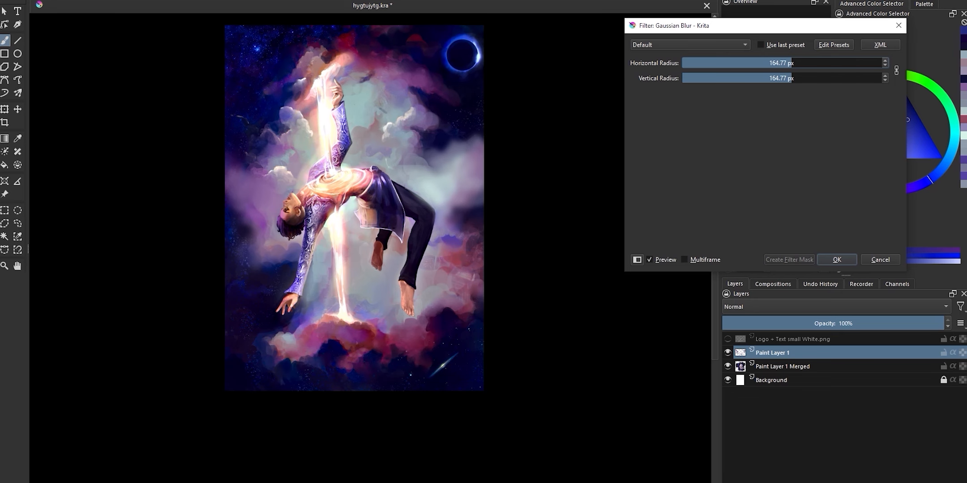
# Confirm the roughly 165 px Gaussian blur on the teal-purple cloud layer
pyautogui.click(836, 260)
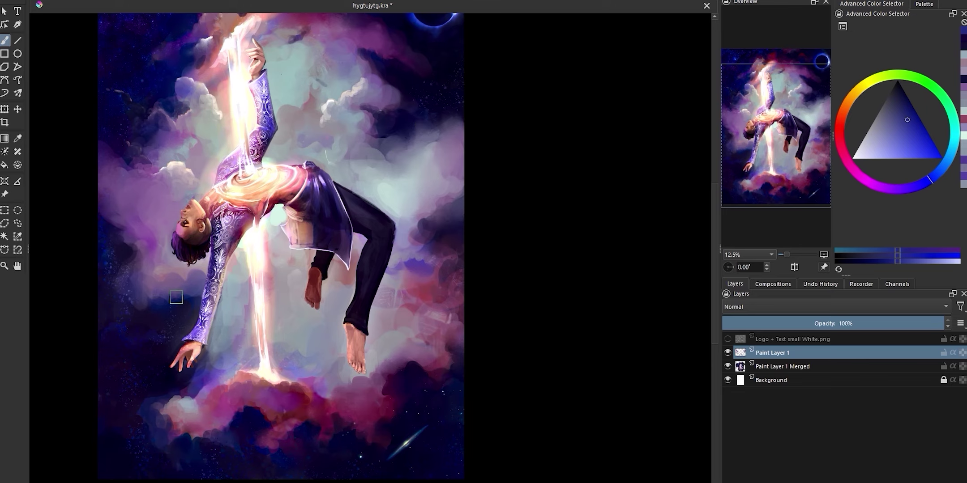
pyautogui.moveTo(109, 248)
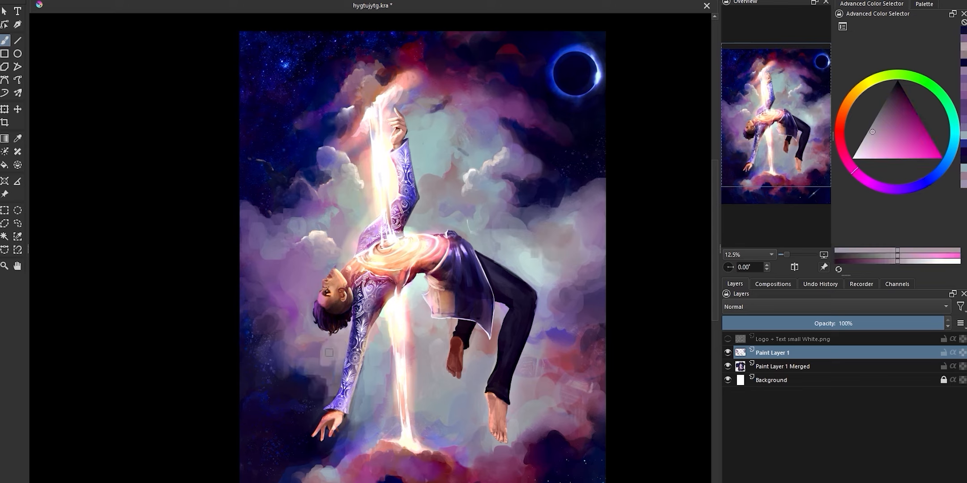
pyautogui.moveTo(174, 192)
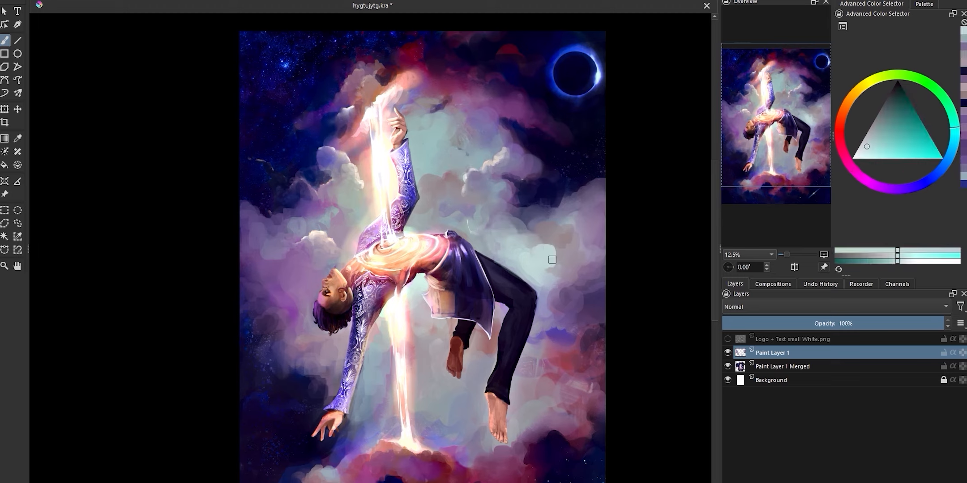
pyautogui.moveTo(467, 229)
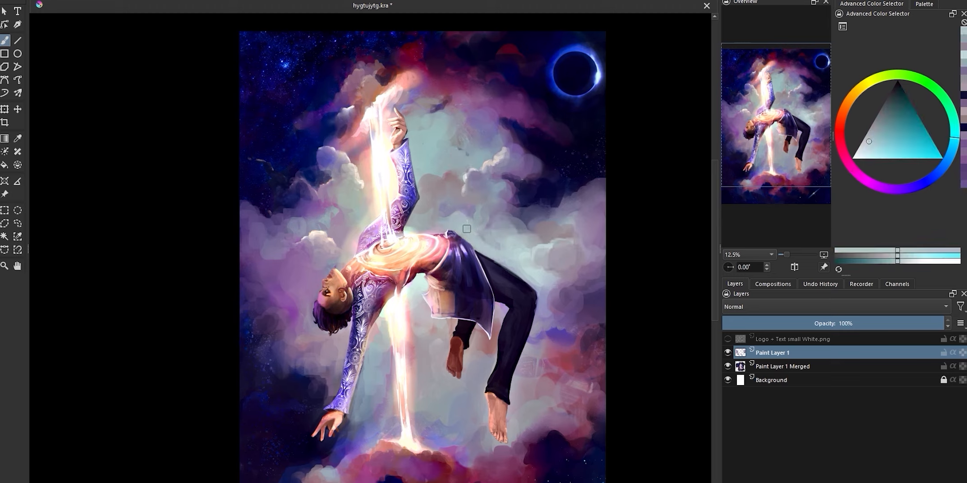
pyautogui.moveTo(372, 201)
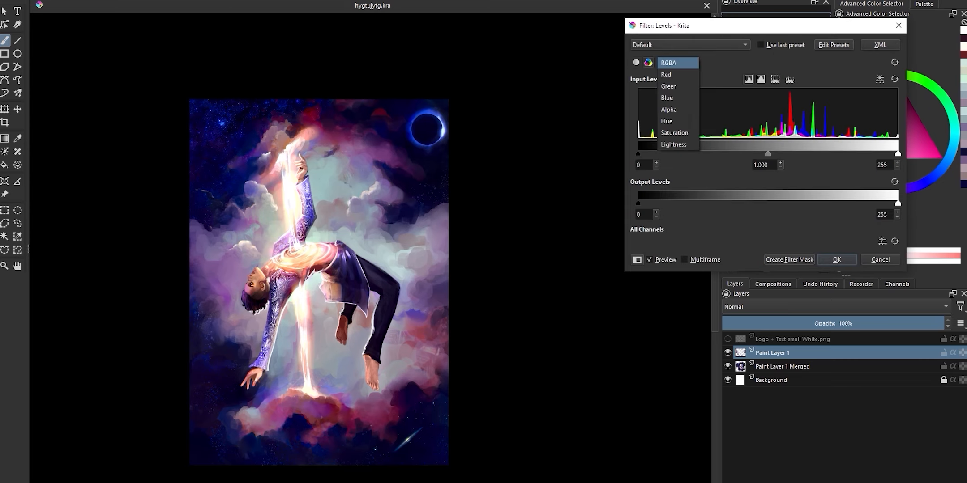
# Raise the Green channel gamma in Levels, colorize with HSV Adjustment, and merge the layers down
pyautogui.click(669, 85)
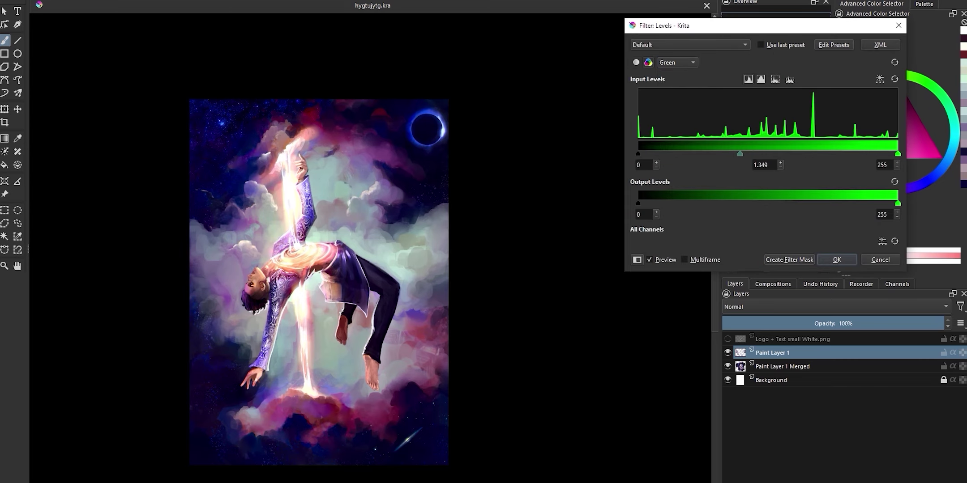
pyautogui.click(836, 259)
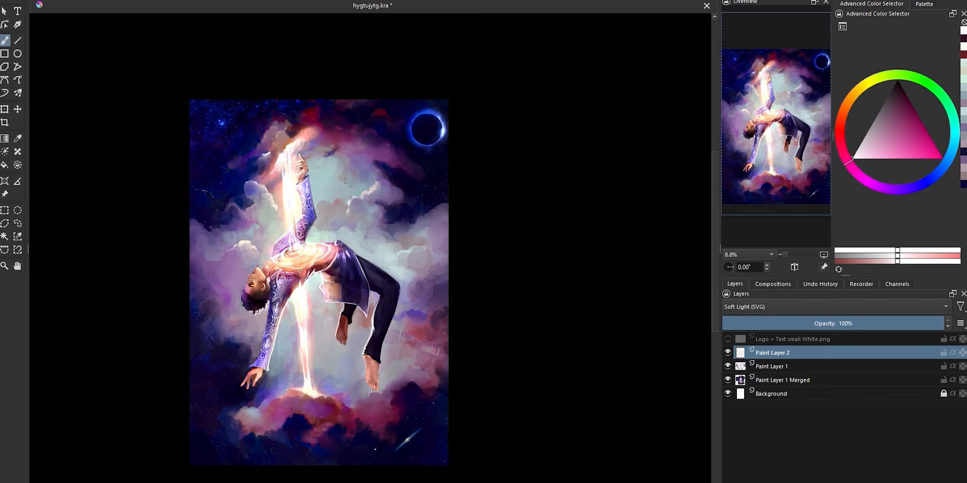
pyautogui.click(833, 307)
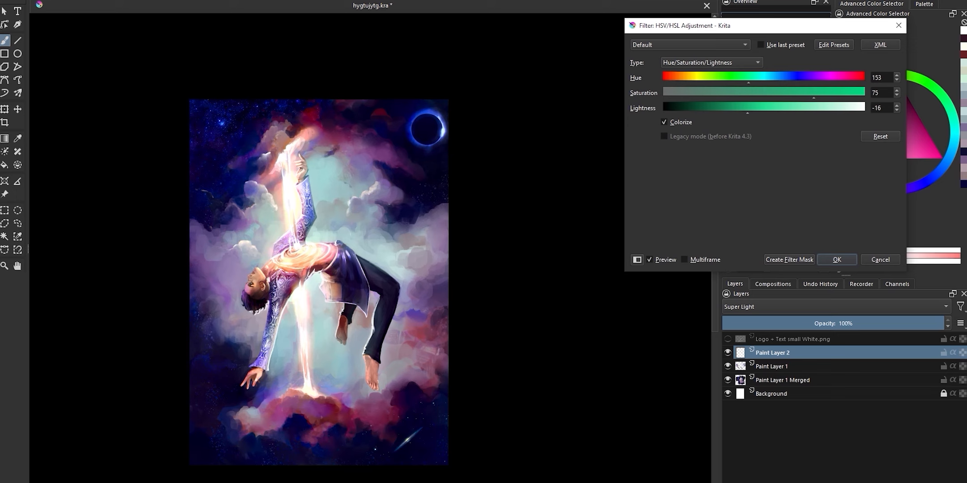
pyautogui.click(836, 259)
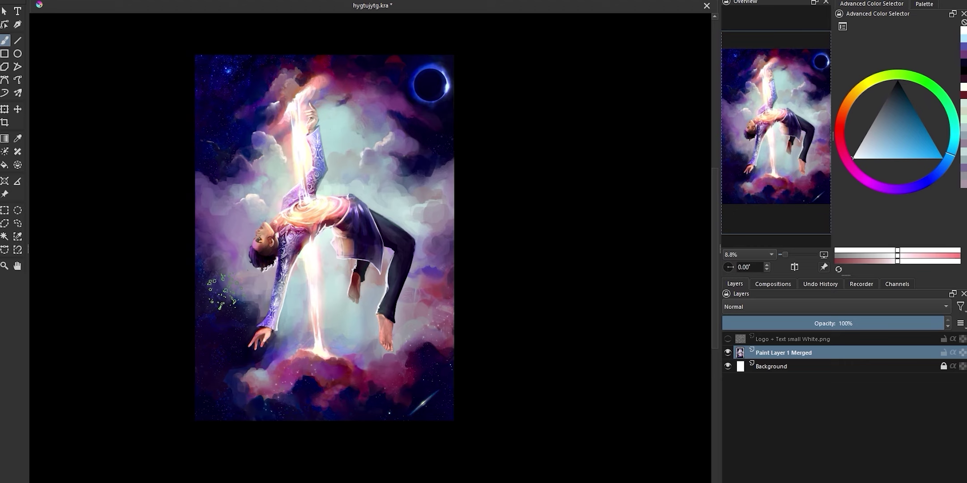
# Add new paint layers for painting small star sparkles
pyautogui.click(866, 158)
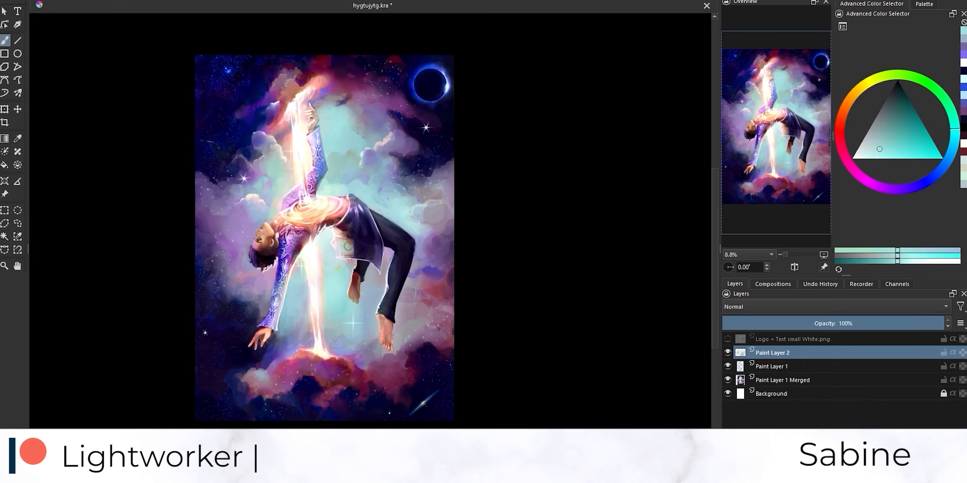
# Merge the star layers into the painting with Ctrl+E and add an empty layer above
pyautogui.click(900, 91)
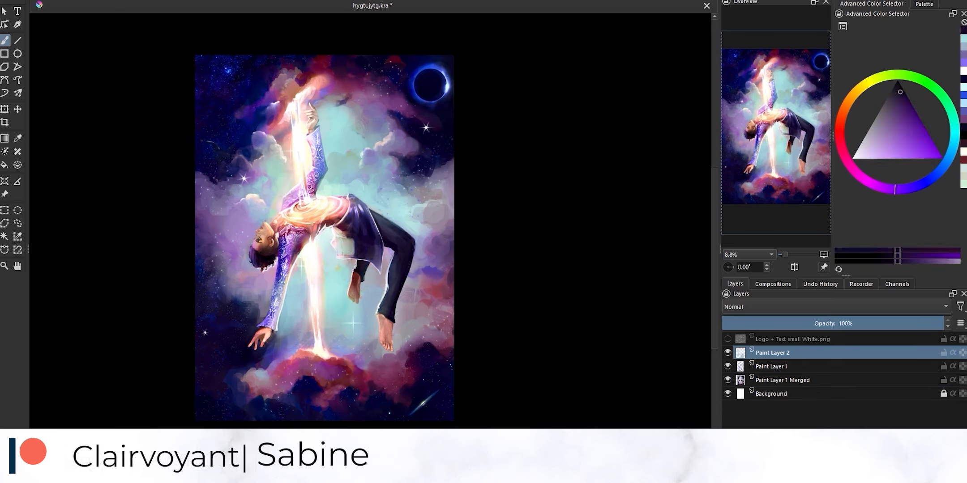
pyautogui.click(894, 111)
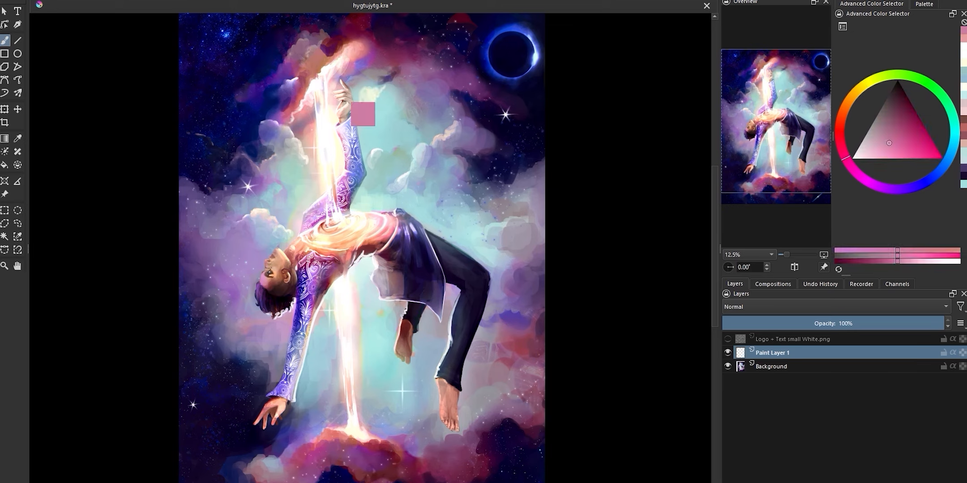
pyautogui.click(863, 83)
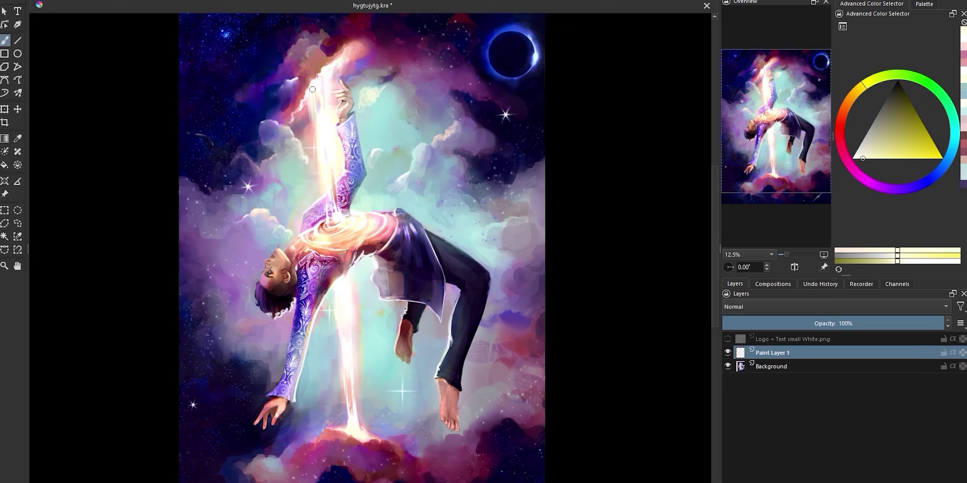